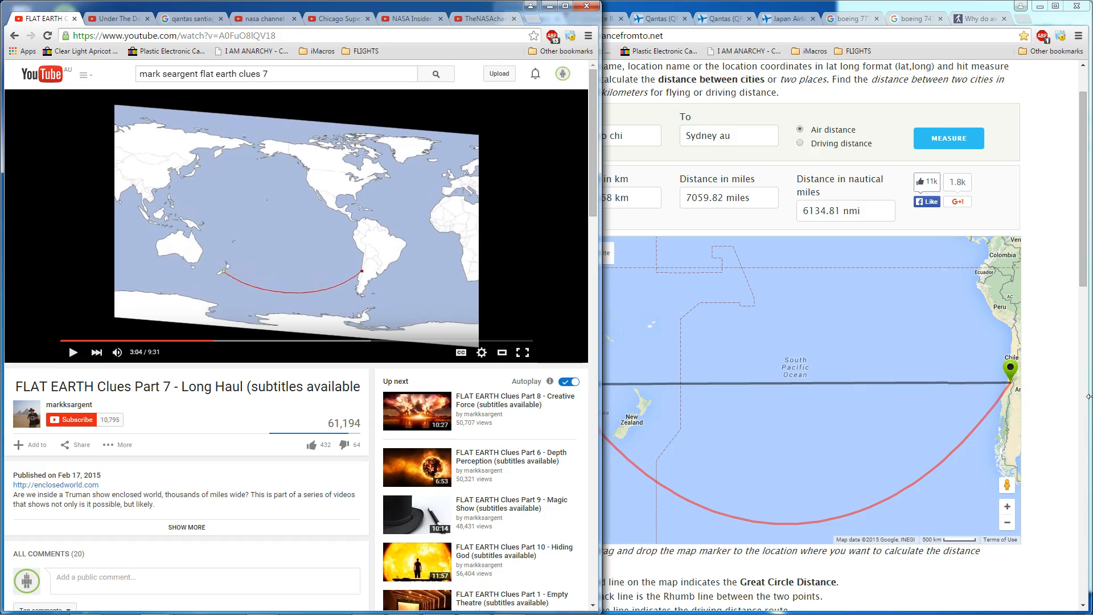
{"action": "mouse_move", "coordinate": [499, 603]}
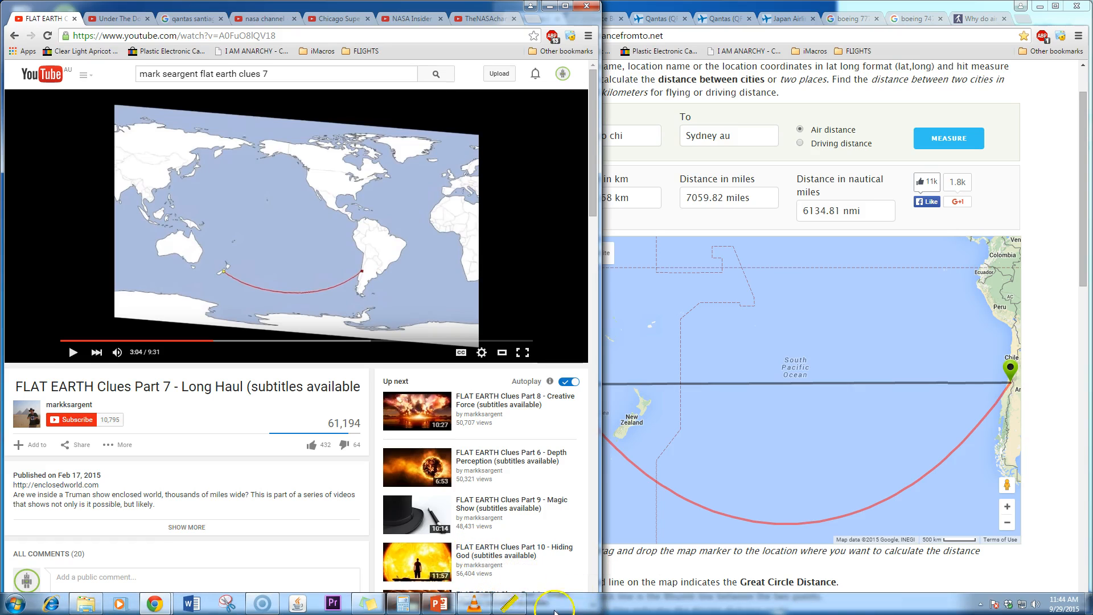
Show the PowerPoint 'Globe map' slide with its red flat-earth route lines
{"action": "left_click", "coordinate": [437, 604]}
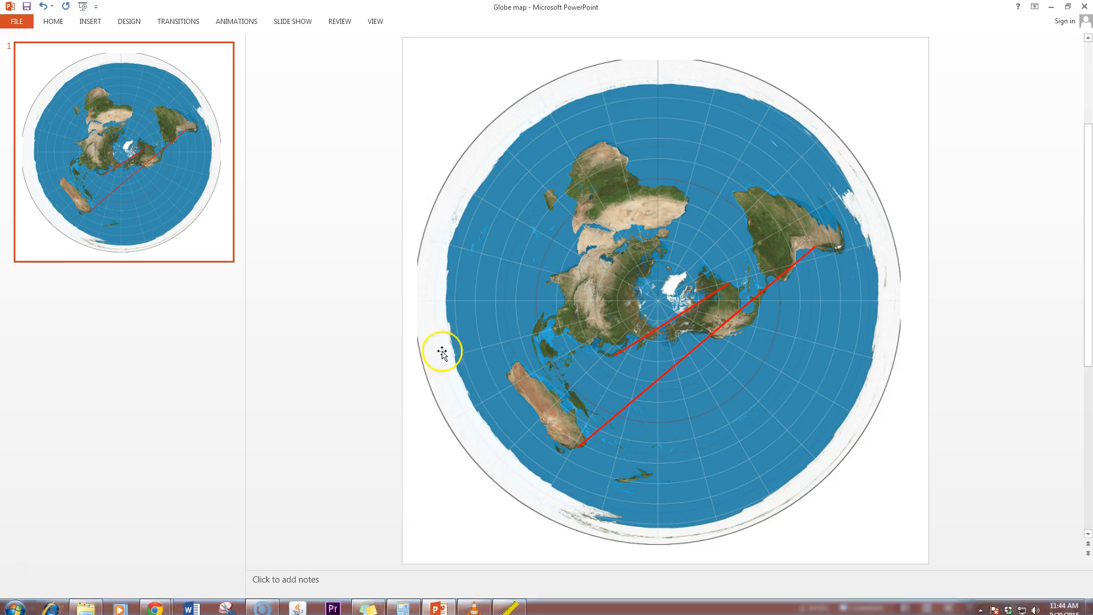
{"action": "mouse_move", "coordinate": [587, 184]}
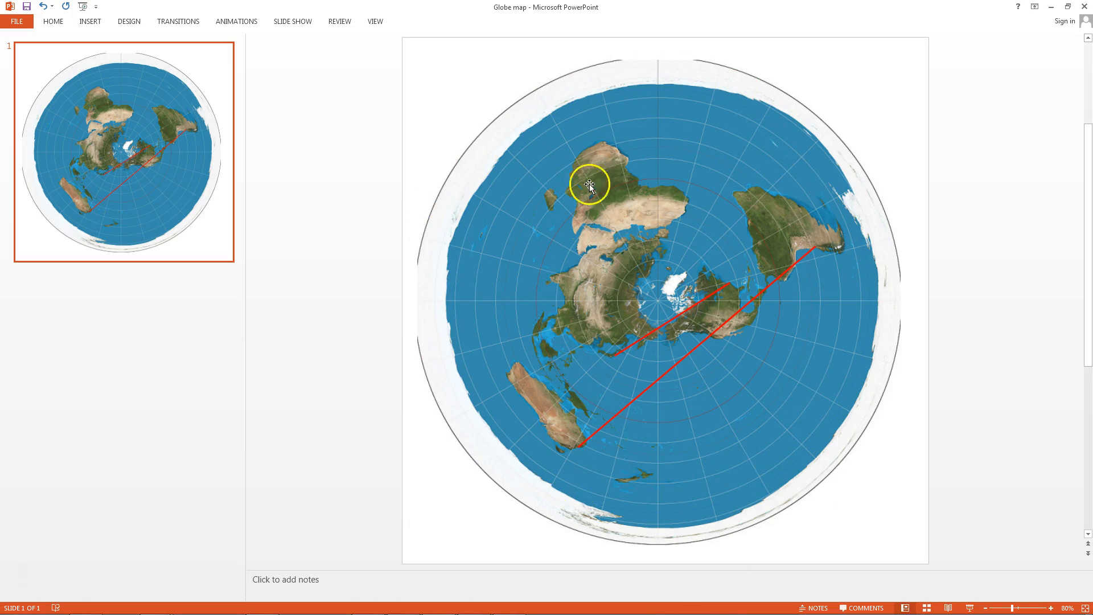
{"action": "mouse_move", "coordinate": [573, 457]}
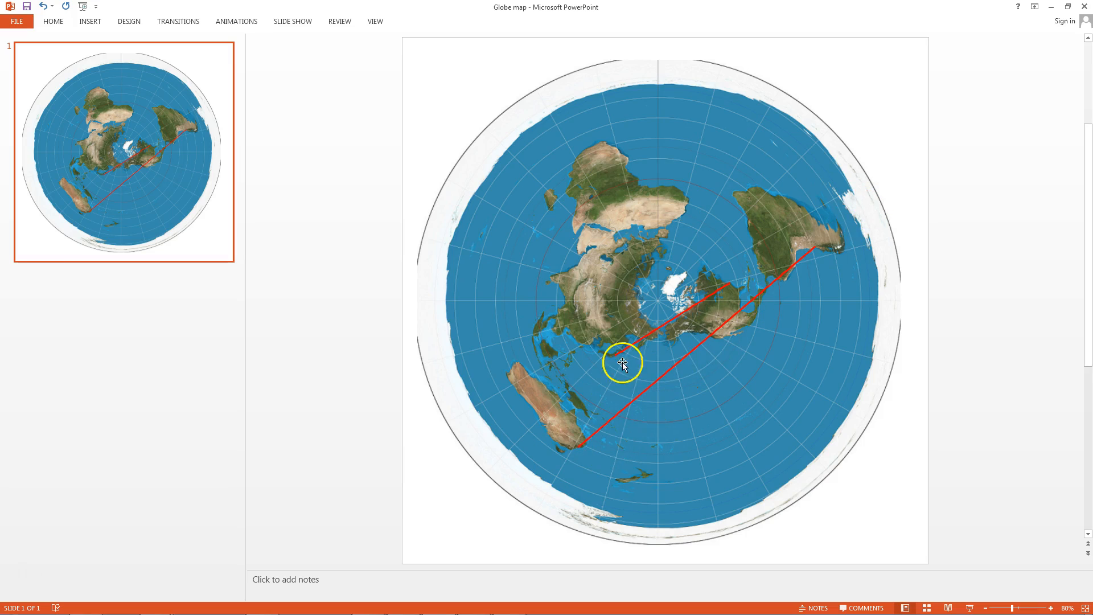
{"action": "mouse_move", "coordinate": [612, 357]}
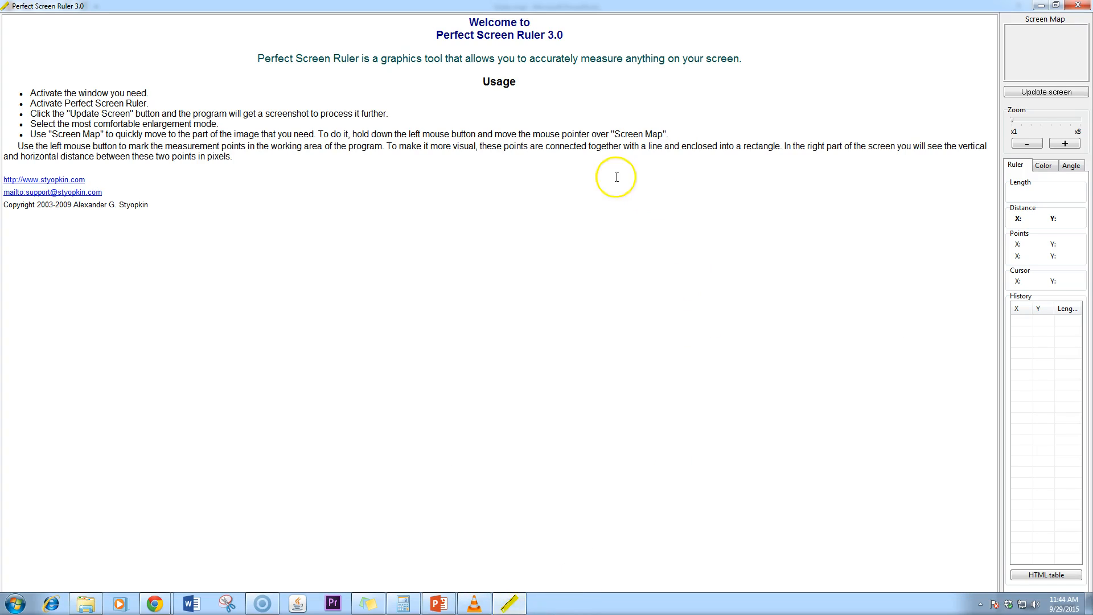
Capture the flat-map screen in Perfect Screen Ruler and dismiss the Dropbox sharing prompt
{"action": "left_click", "coordinate": [437, 602]}
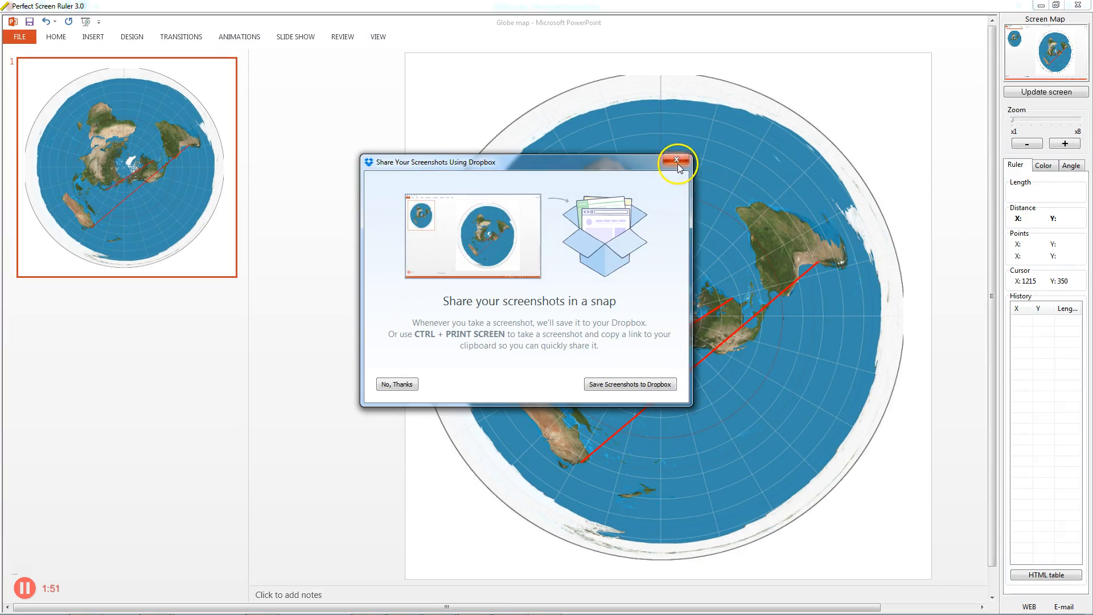
{"action": "left_click", "coordinate": [675, 161]}
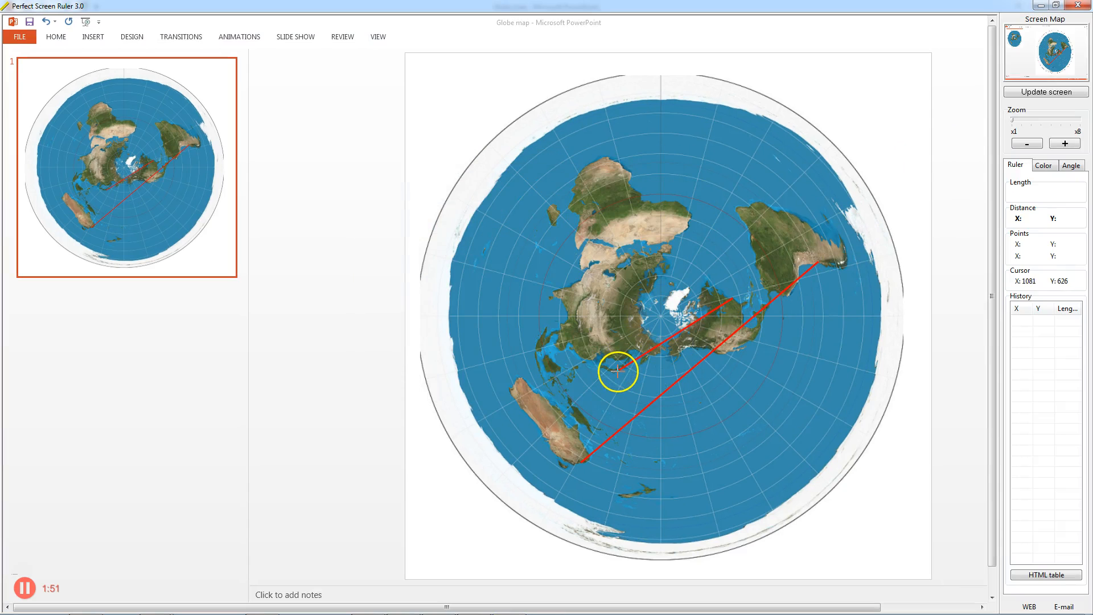
{"action": "mouse_move", "coordinate": [671, 357]}
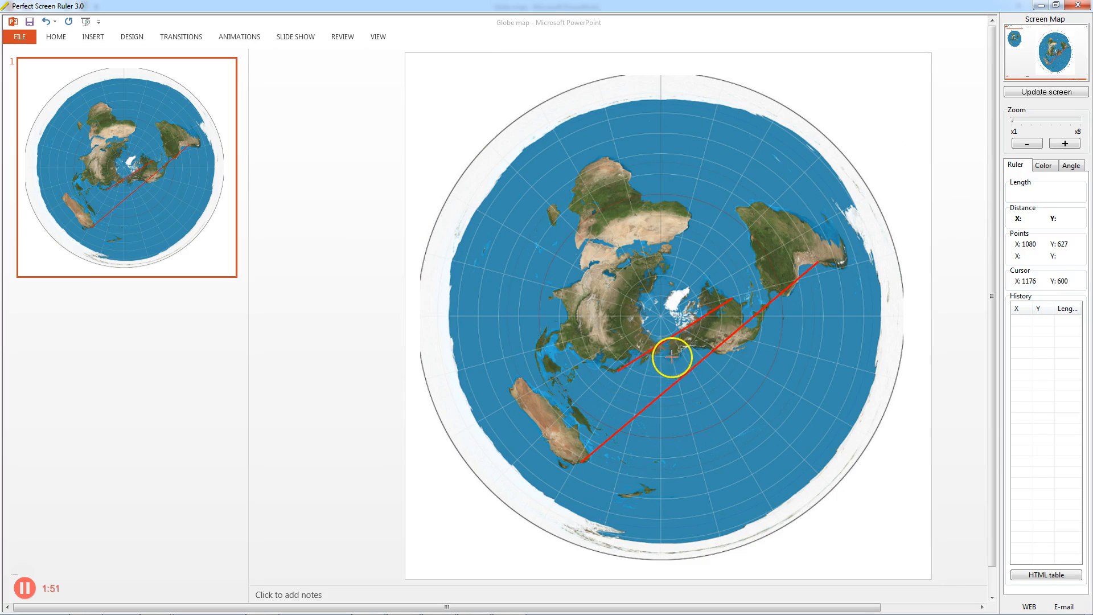
{"action": "mouse_move", "coordinate": [734, 298]}
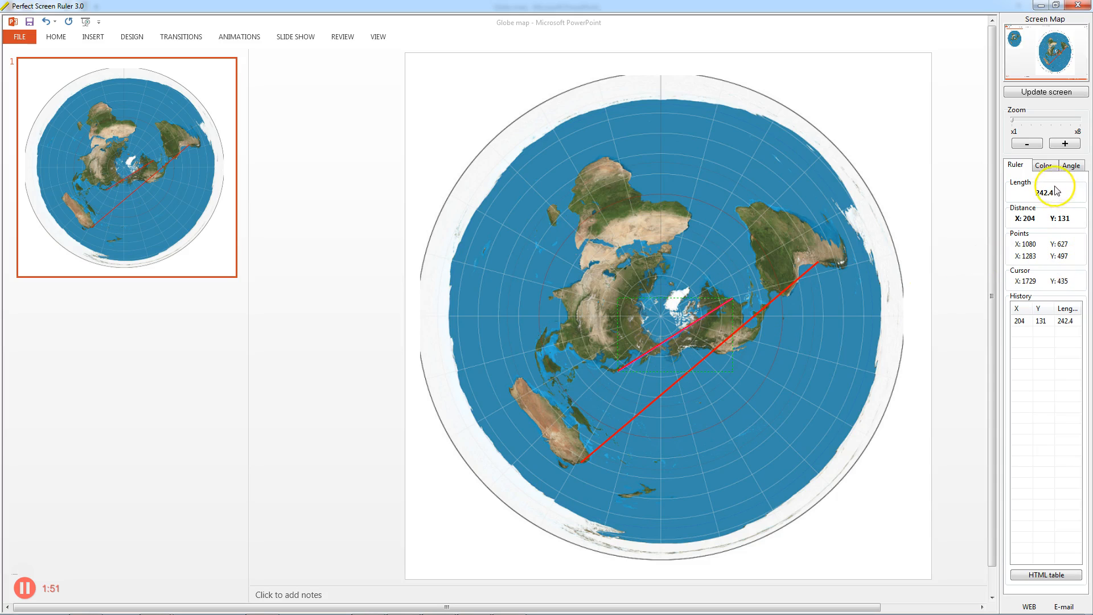
{"action": "mouse_move", "coordinate": [698, 379]}
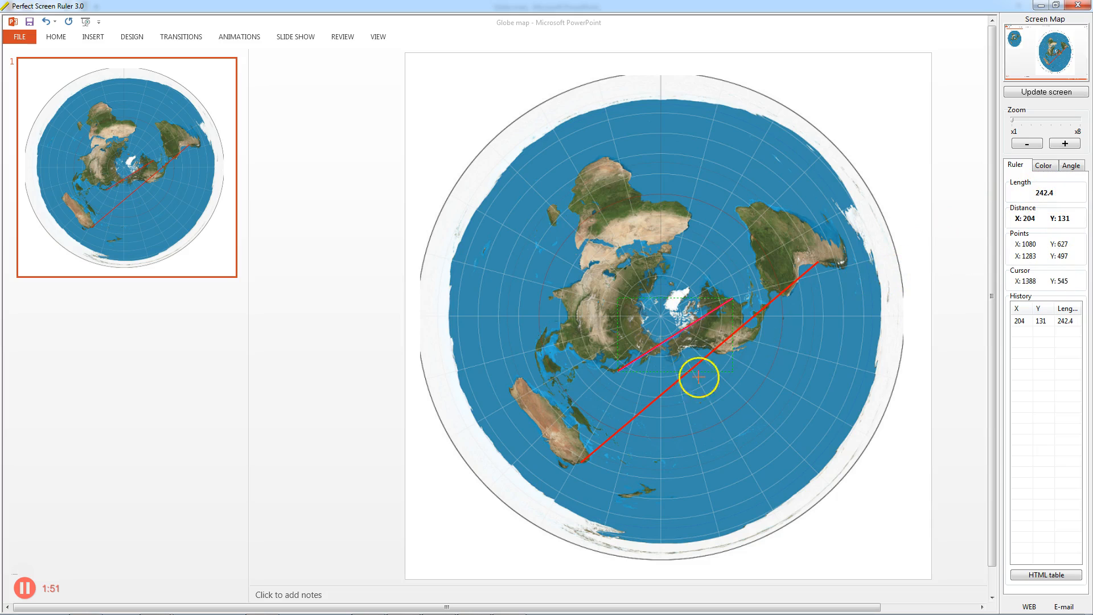
{"action": "mouse_move", "coordinate": [580, 464]}
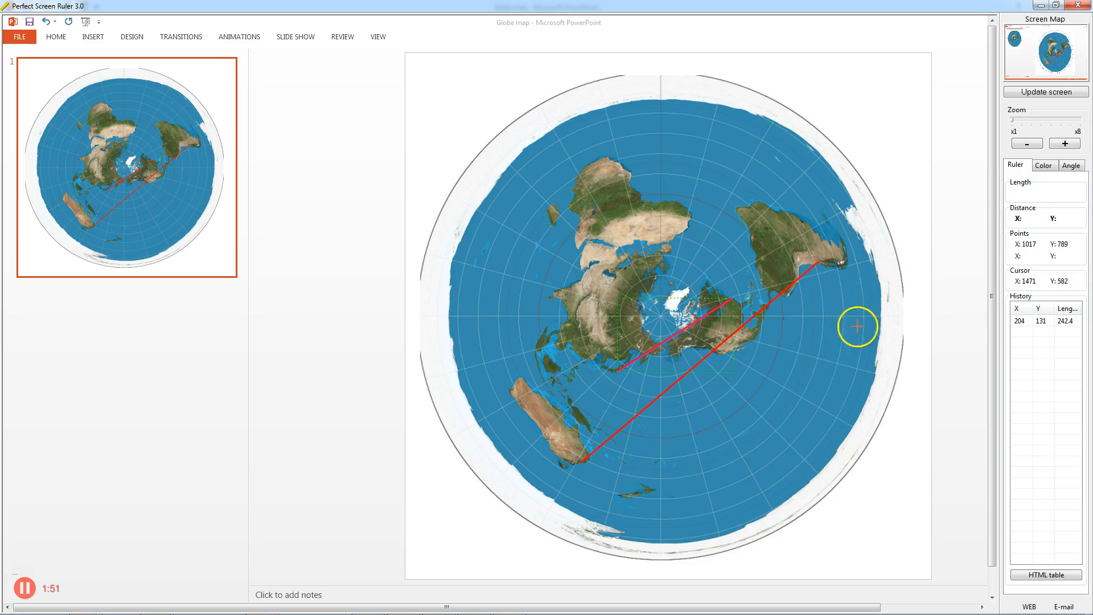
{"action": "mouse_move", "coordinate": [819, 261]}
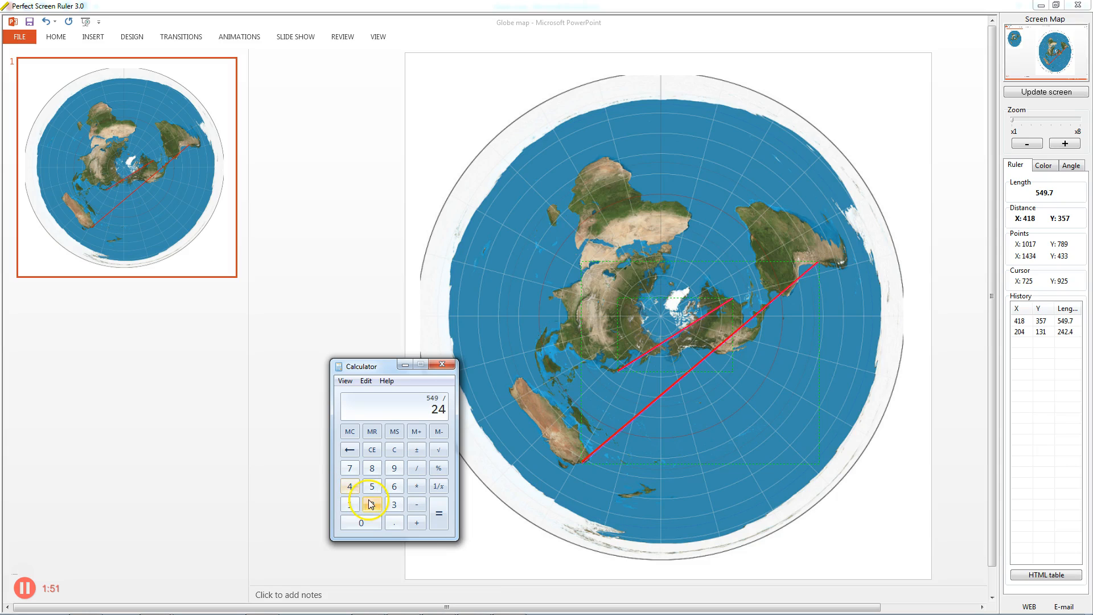
Finish dividing 549 by 242 in Calculator, giving about 2.2686
{"action": "left_click", "coordinate": [438, 504]}
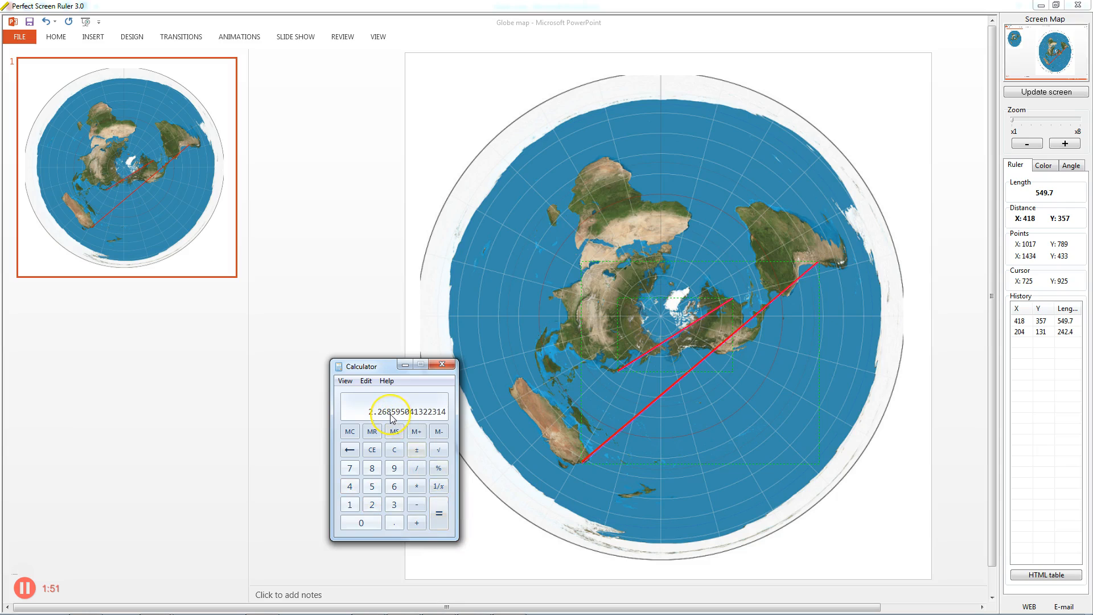
{"action": "mouse_move", "coordinate": [732, 369]}
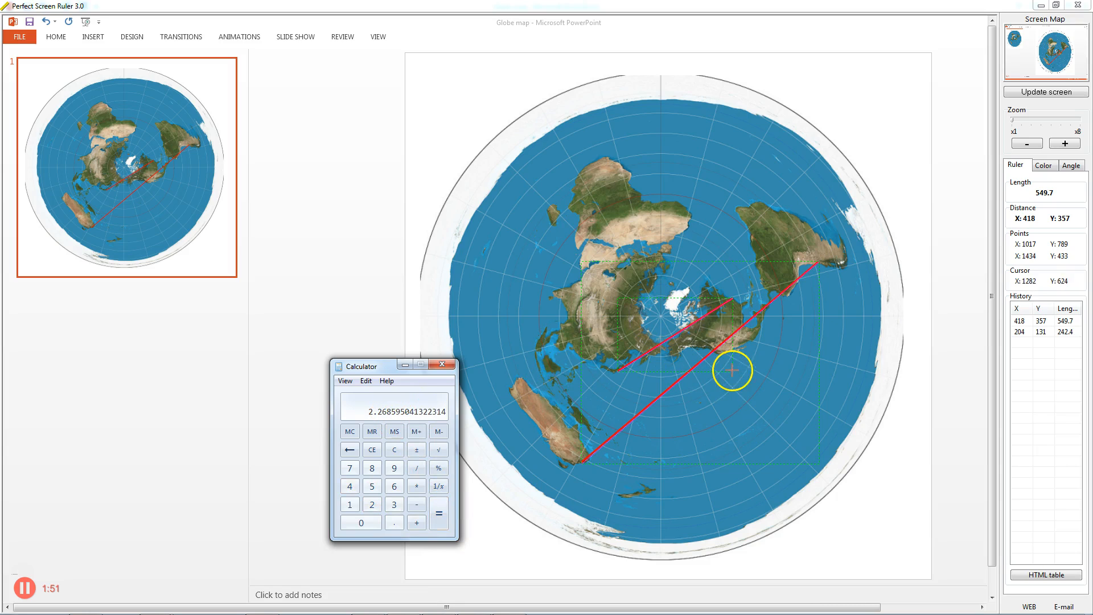
{"action": "mouse_move", "coordinate": [696, 360]}
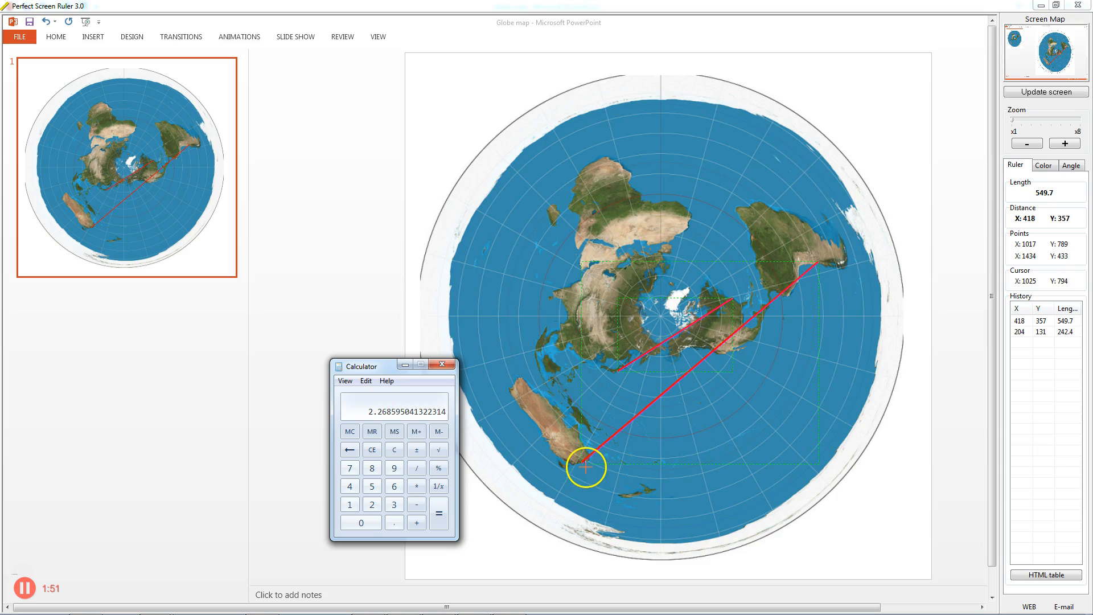
{"action": "mouse_move", "coordinate": [780, 345]}
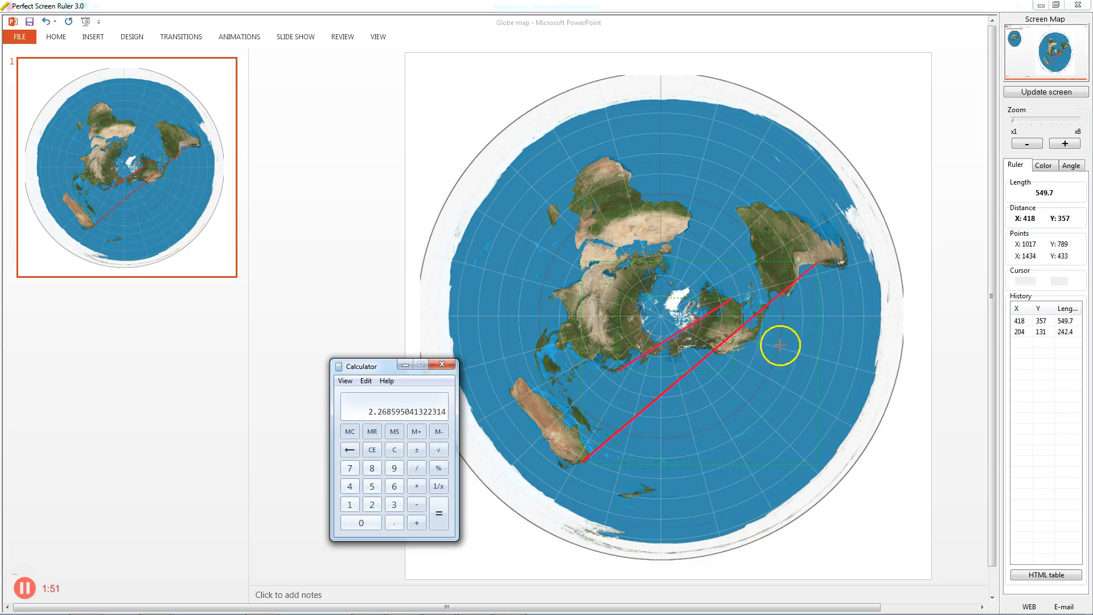
{"action": "mouse_move", "coordinate": [385, 423]}
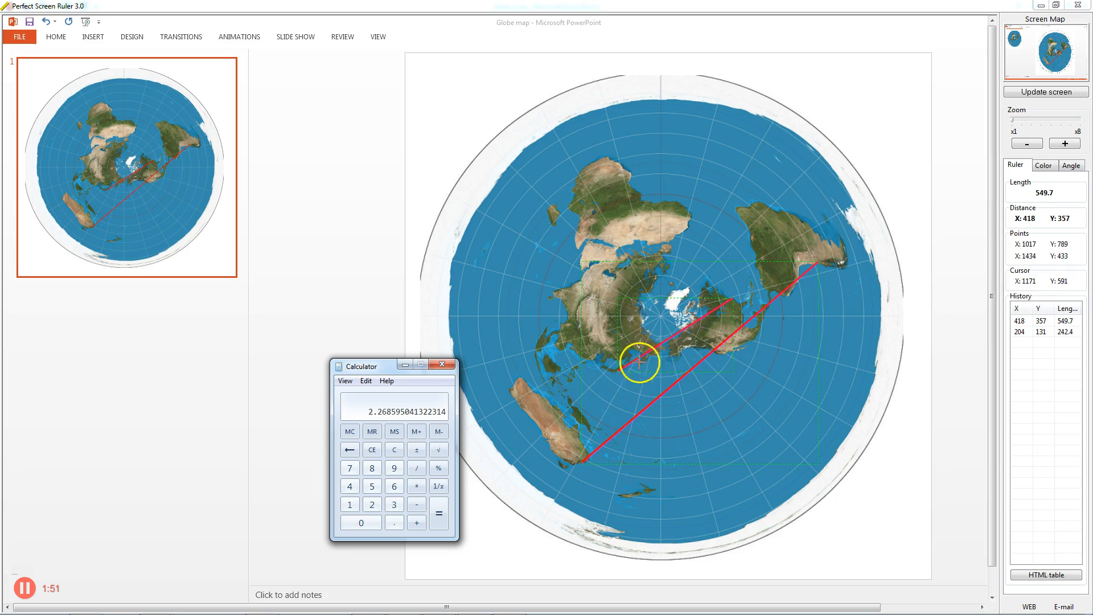
{"action": "mouse_move", "coordinate": [1012, 233]}
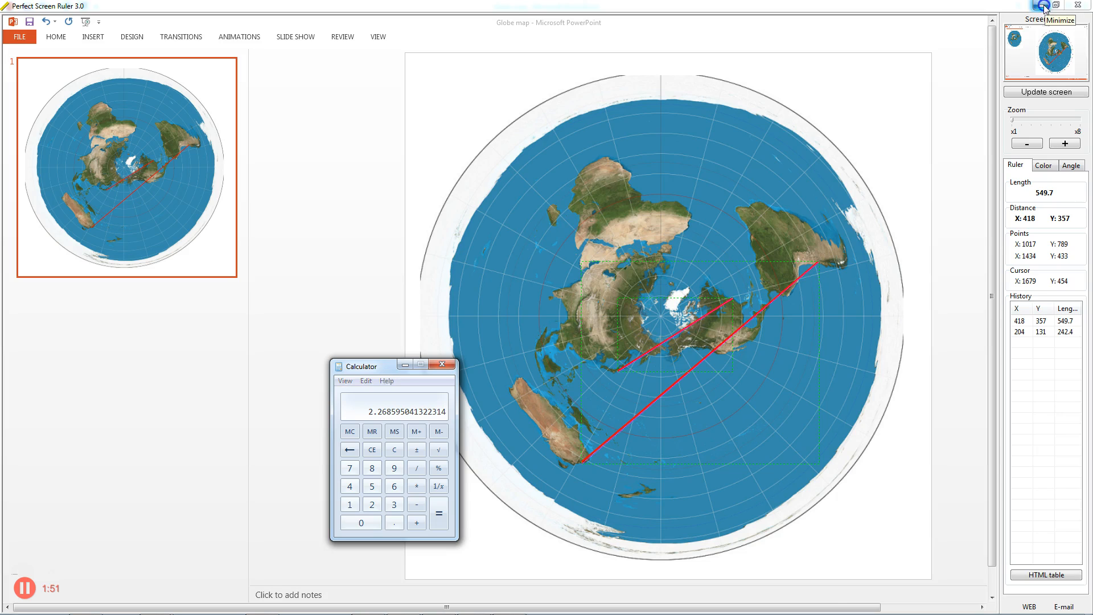
Minimize the Perfect Screen Ruler window to get back to the browser
{"action": "left_click", "coordinate": [1044, 7]}
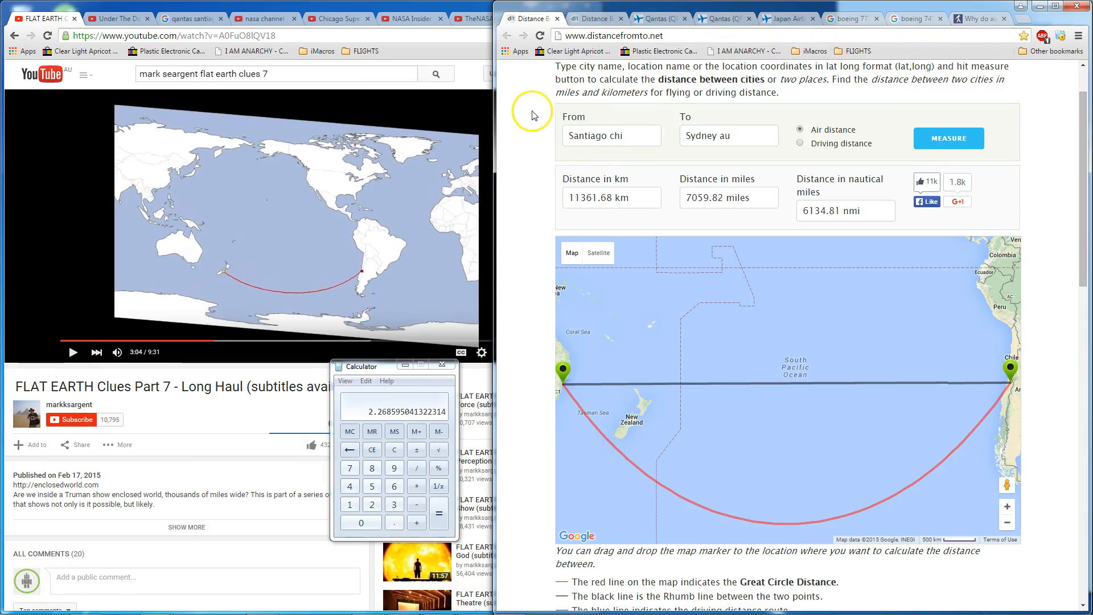
{"action": "mouse_move", "coordinate": [589, 387]}
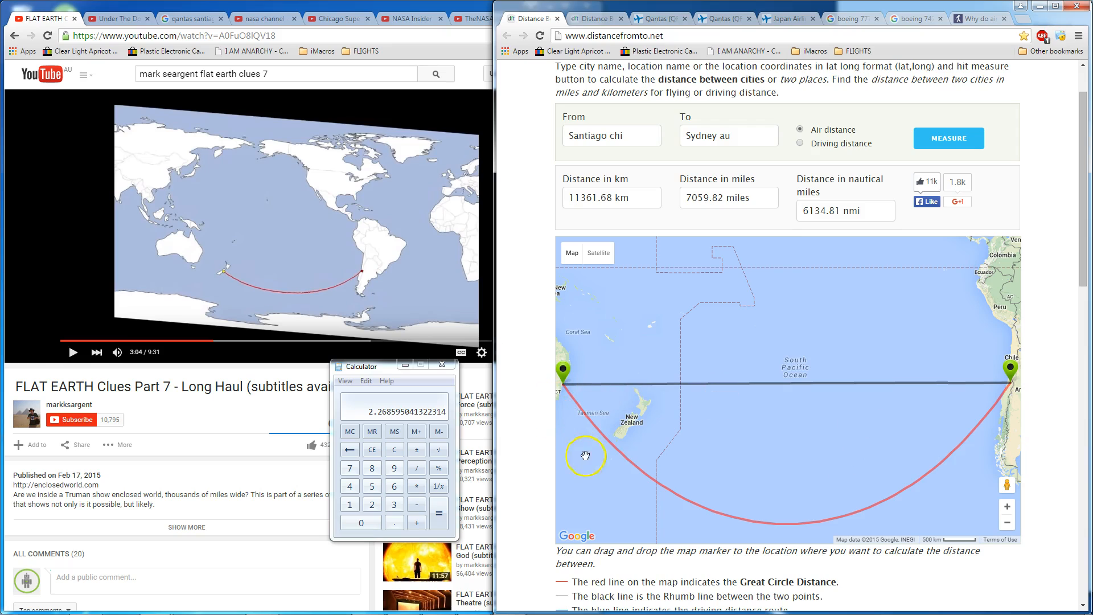
{"action": "mouse_move", "coordinate": [568, 391]}
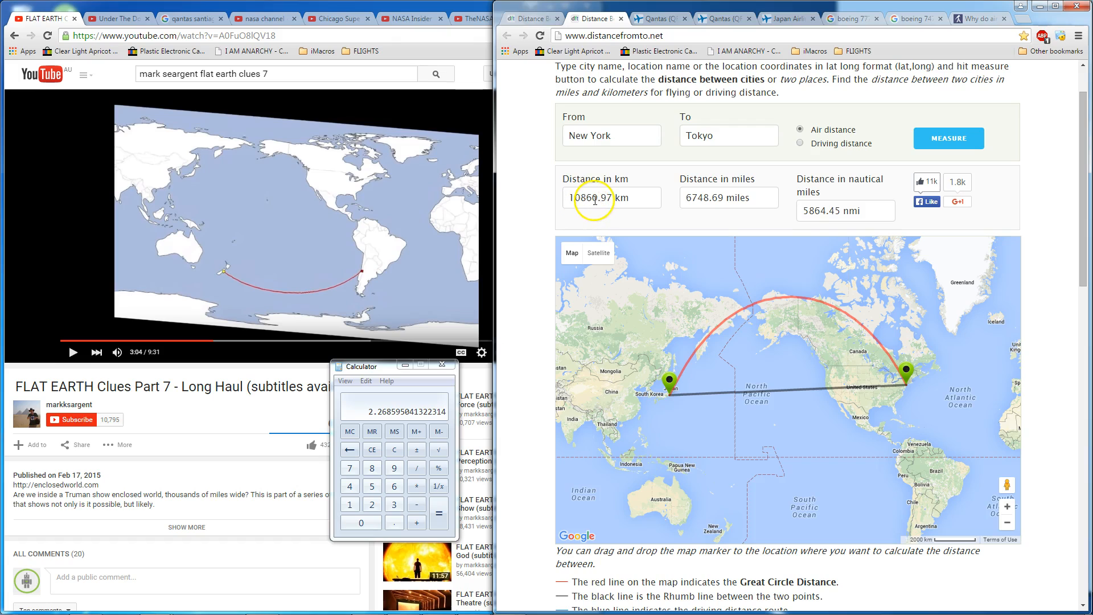
{"action": "mouse_move", "coordinate": [628, 61]}
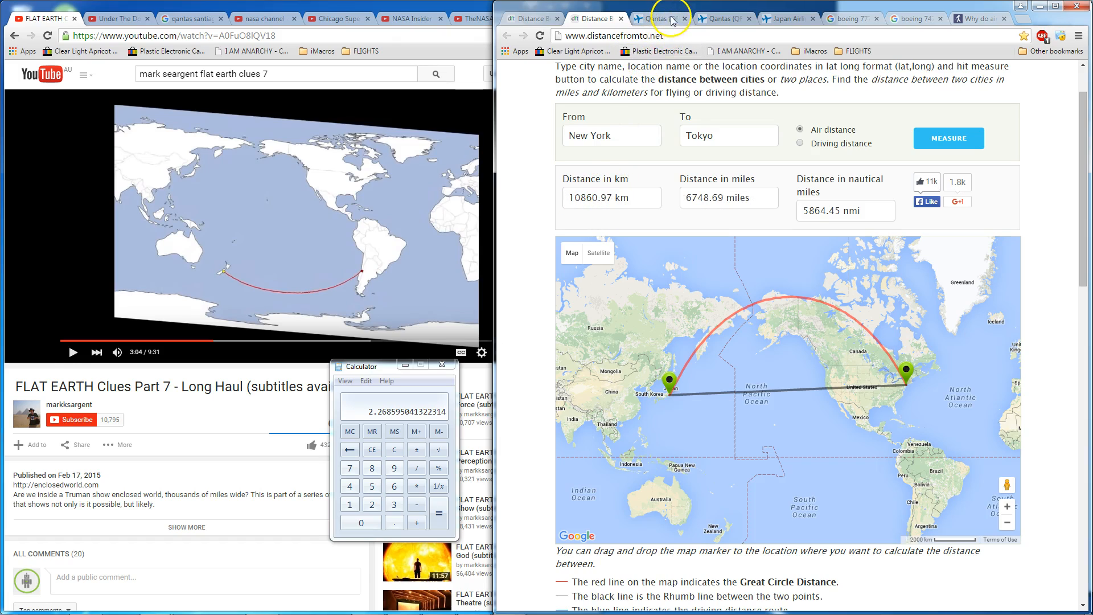
Open the Qantas 27 flight history and enter its 12,220 km distance in Calculator
{"action": "left_click", "coordinate": [659, 17]}
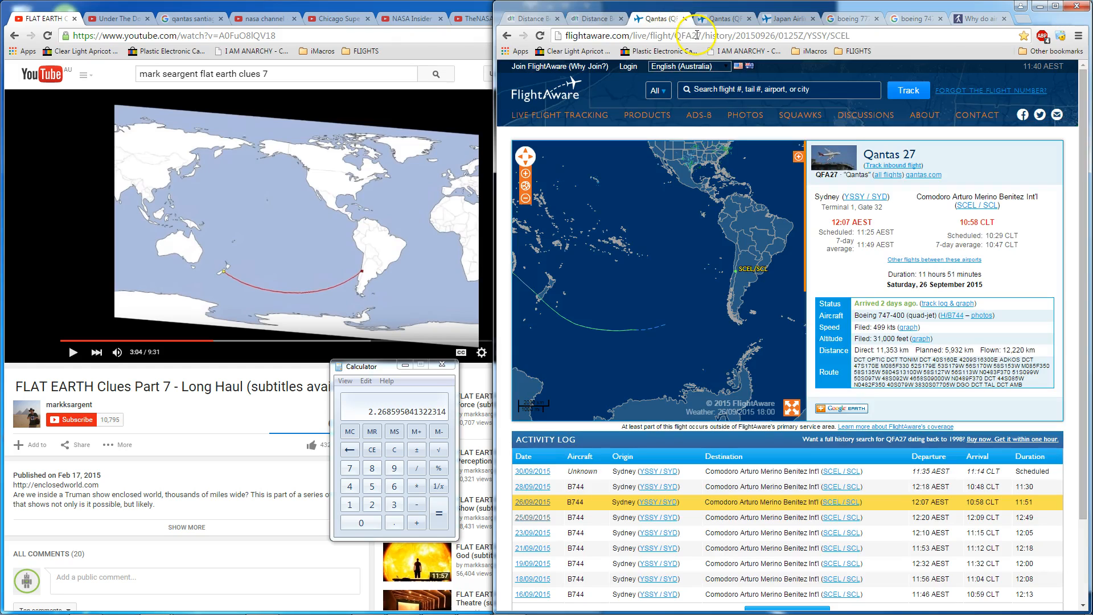
{"action": "mouse_move", "coordinate": [825, 246]}
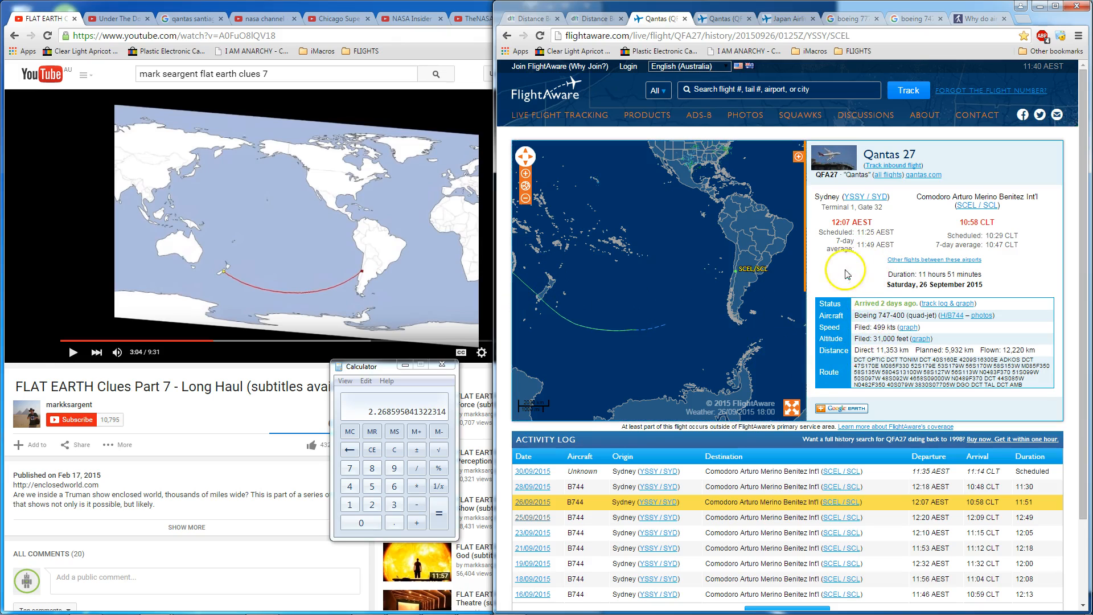
{"action": "mouse_move", "coordinate": [915, 348]}
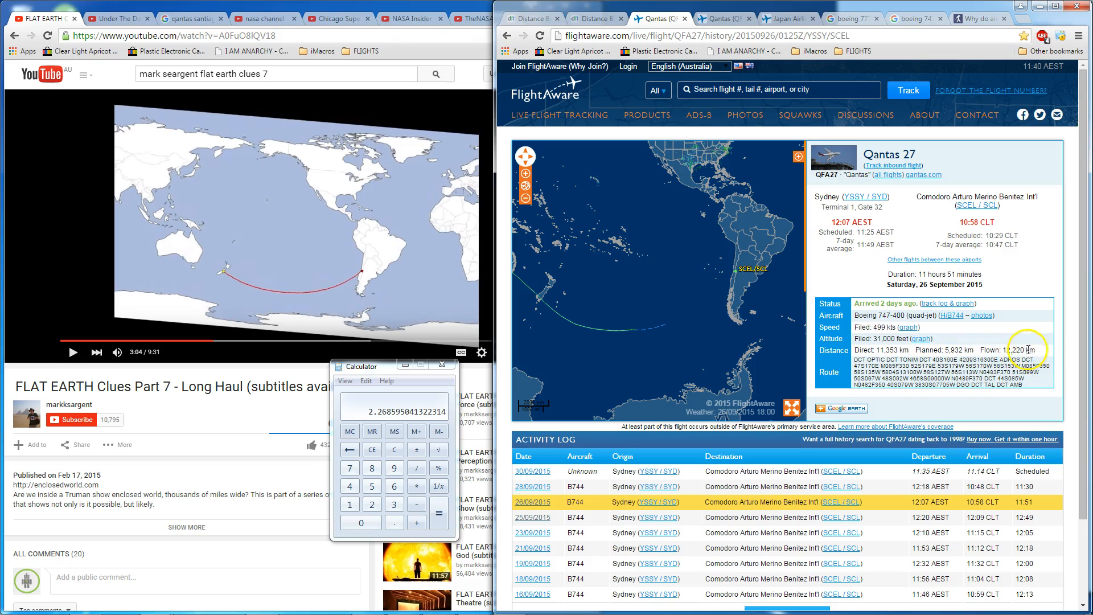
{"action": "mouse_move", "coordinate": [901, 351]}
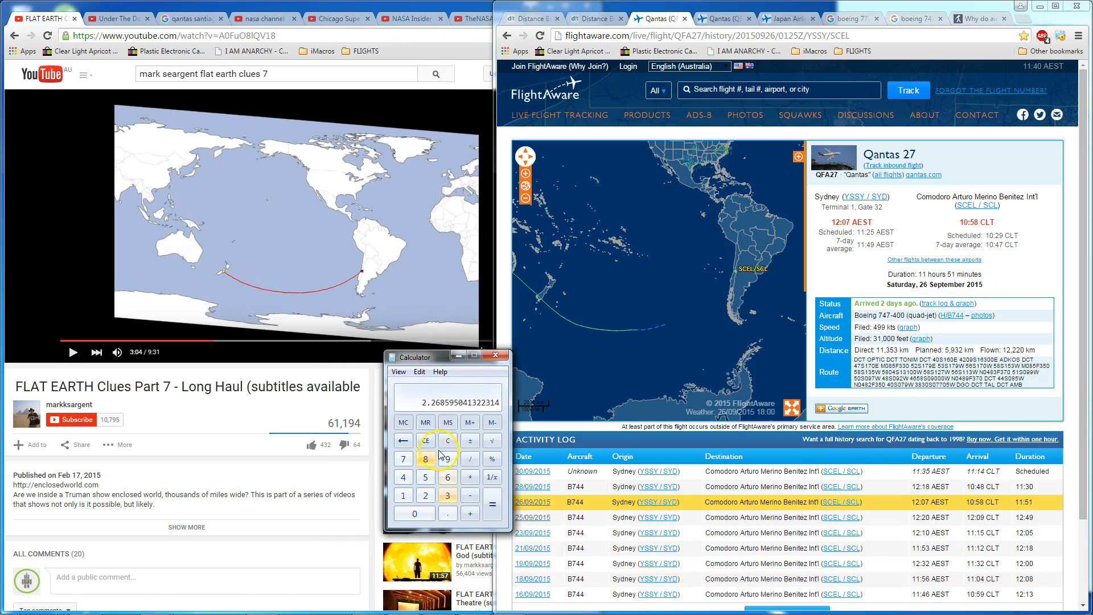
{"action": "left_click", "coordinate": [436, 440]}
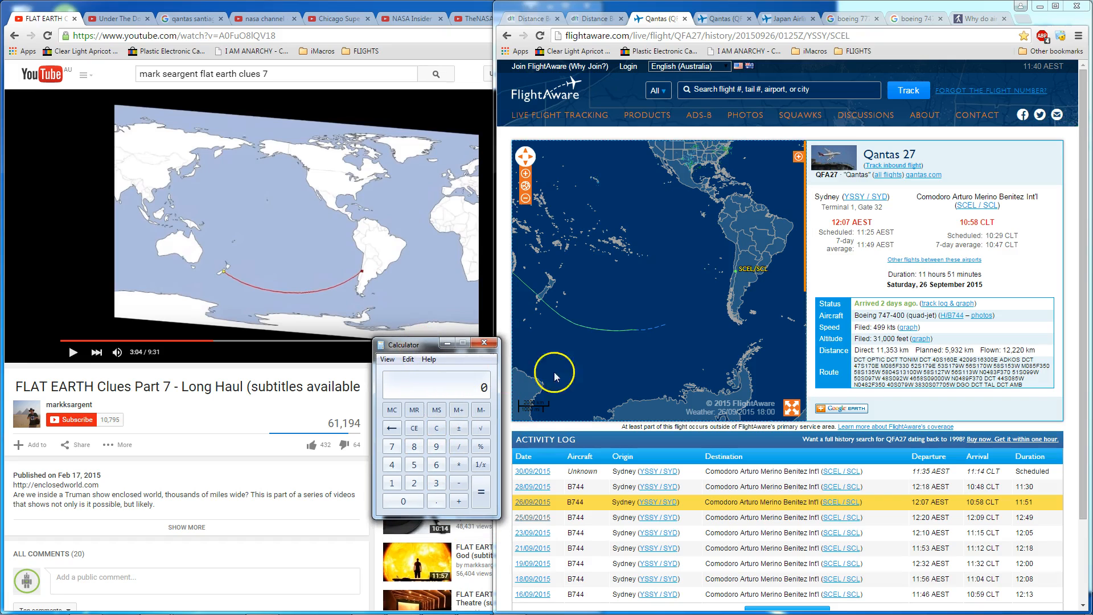
{"action": "mouse_move", "coordinate": [550, 313]}
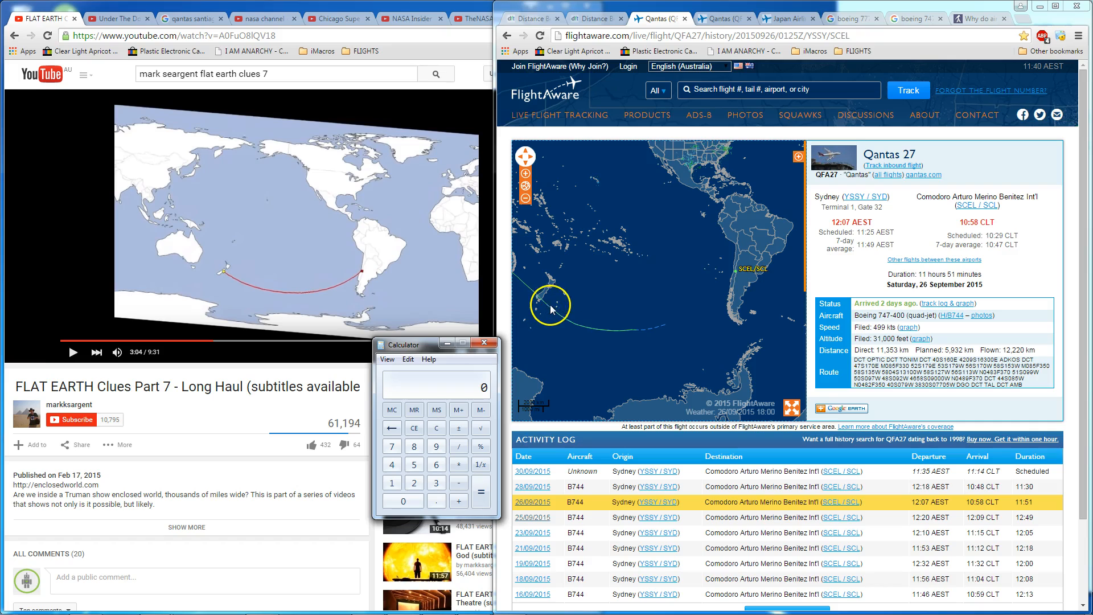
{"action": "mouse_move", "coordinate": [527, 289]}
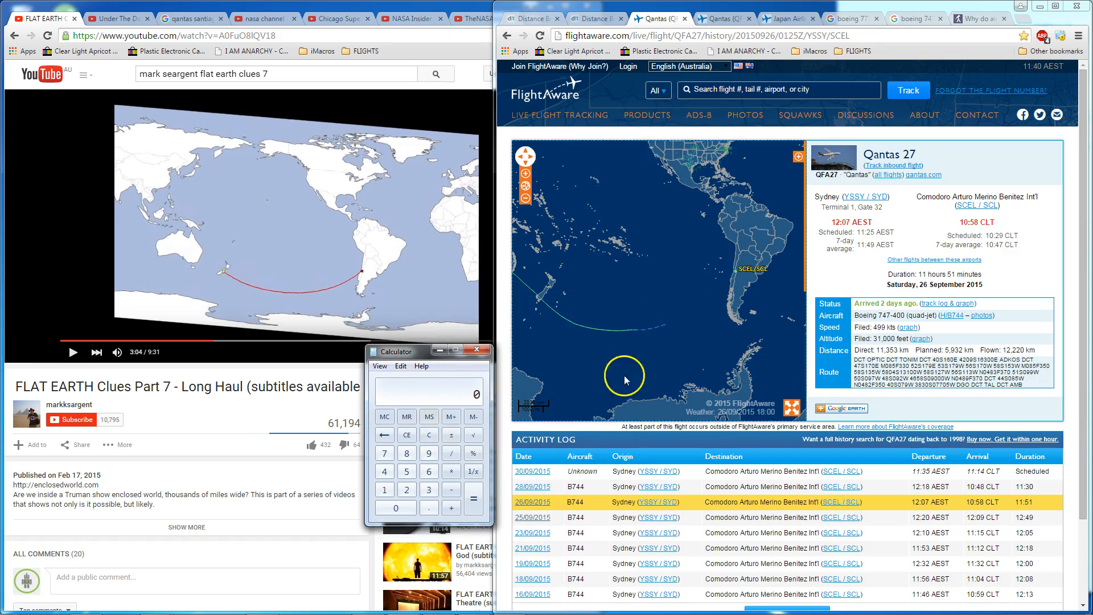
{"action": "mouse_move", "coordinate": [990, 348]}
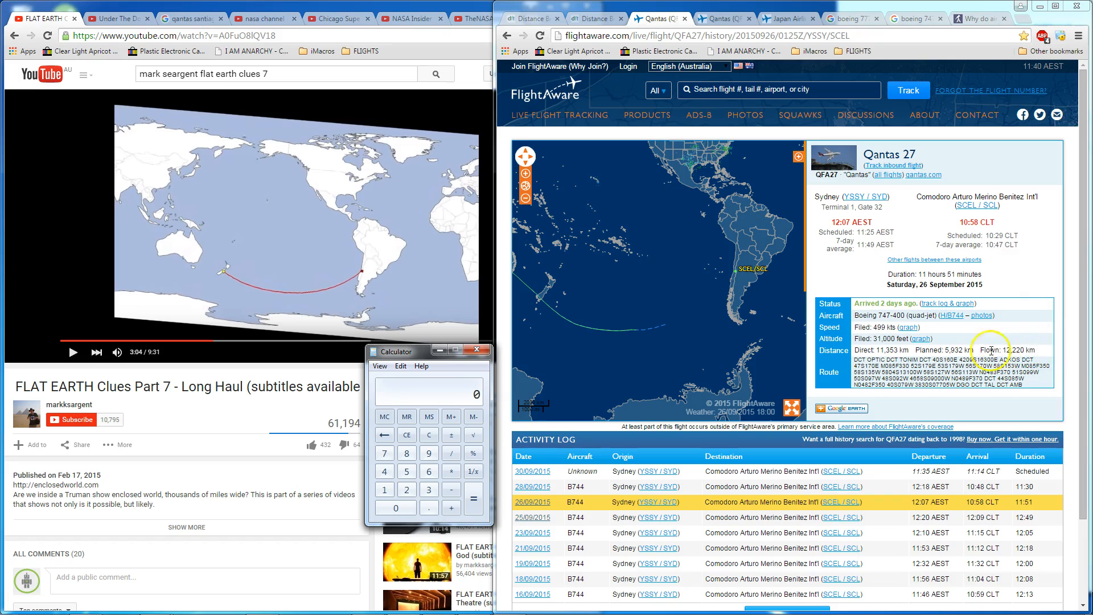
{"action": "left_click", "coordinate": [407, 489]}
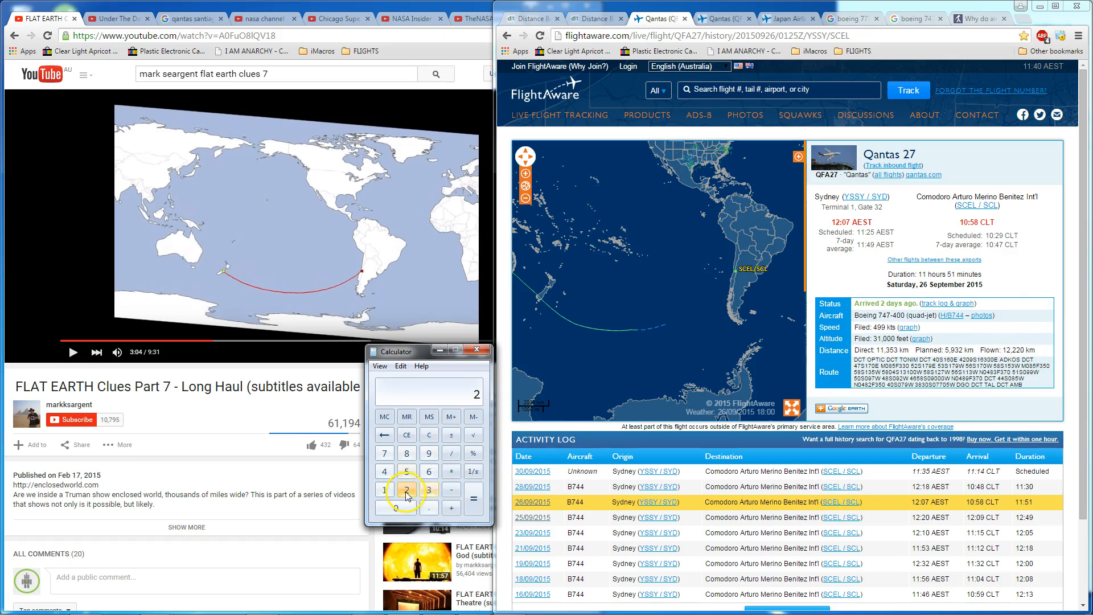
{"action": "left_click", "coordinate": [407, 434]}
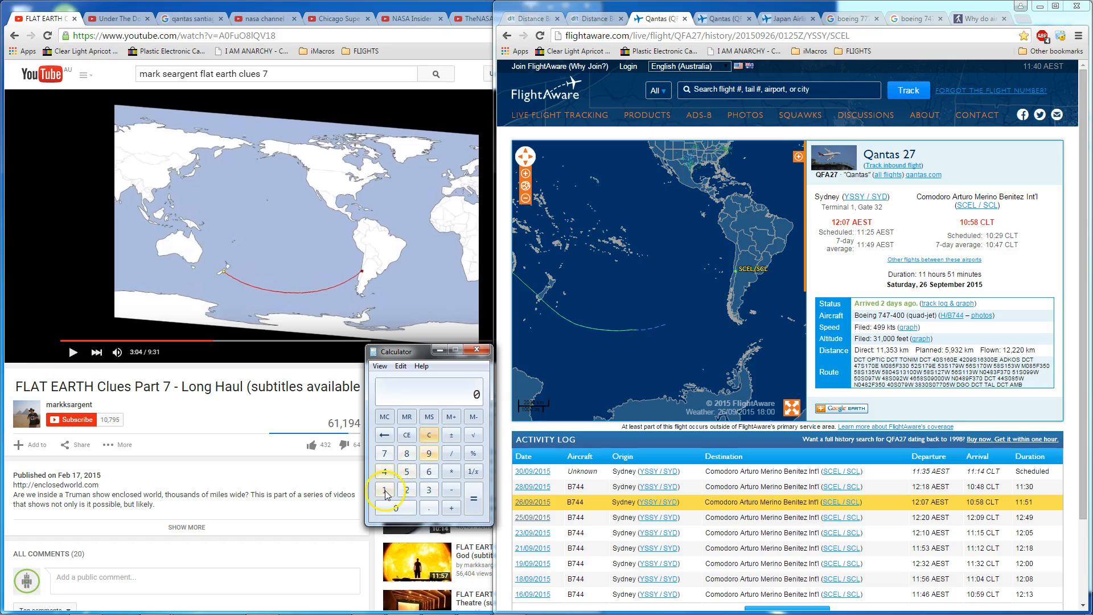
{"action": "left_click", "coordinate": [406, 491]}
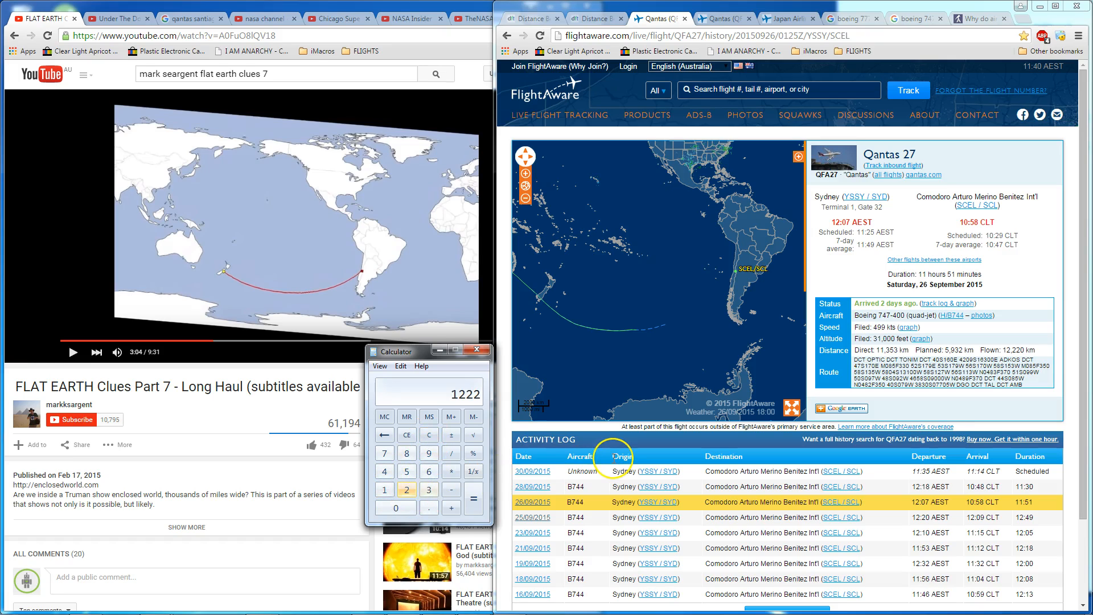
{"action": "left_click", "coordinate": [394, 507]}
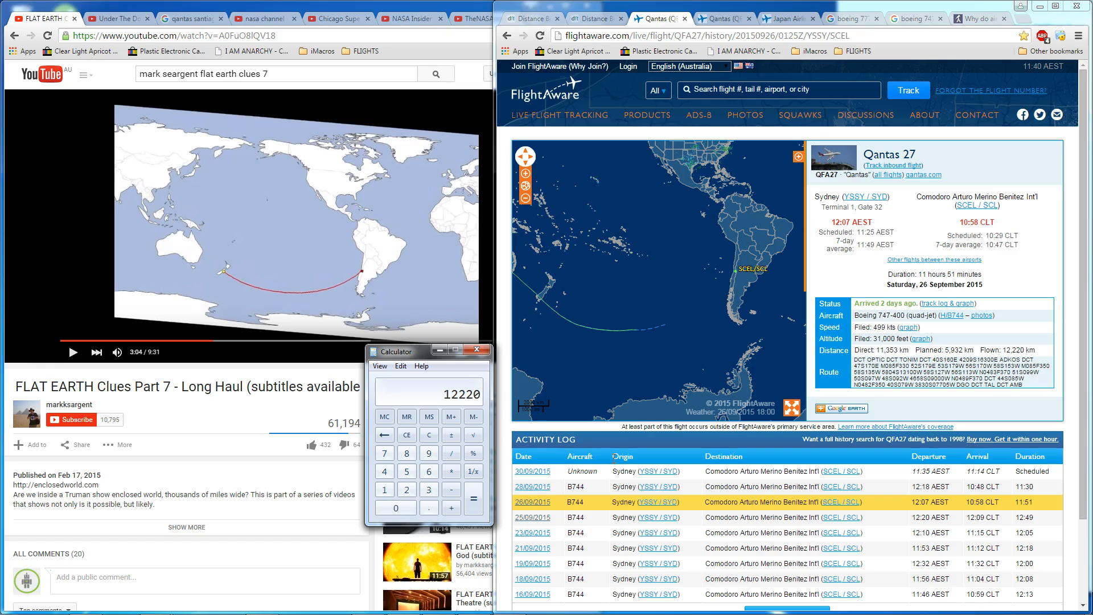
Divide by 11.85 hours for about 1031 km/h, then view the 747-400's 988 km/h top speed
{"action": "left_click", "coordinate": [452, 453]}
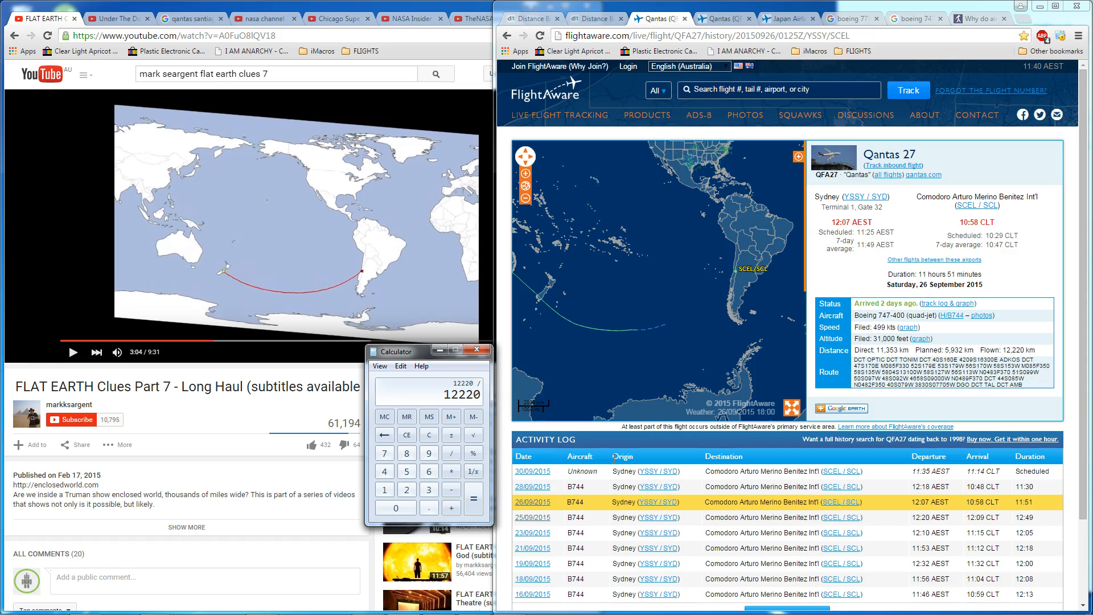
{"action": "left_click", "coordinate": [473, 497]}
{"action": "type", "text": "11.85"}
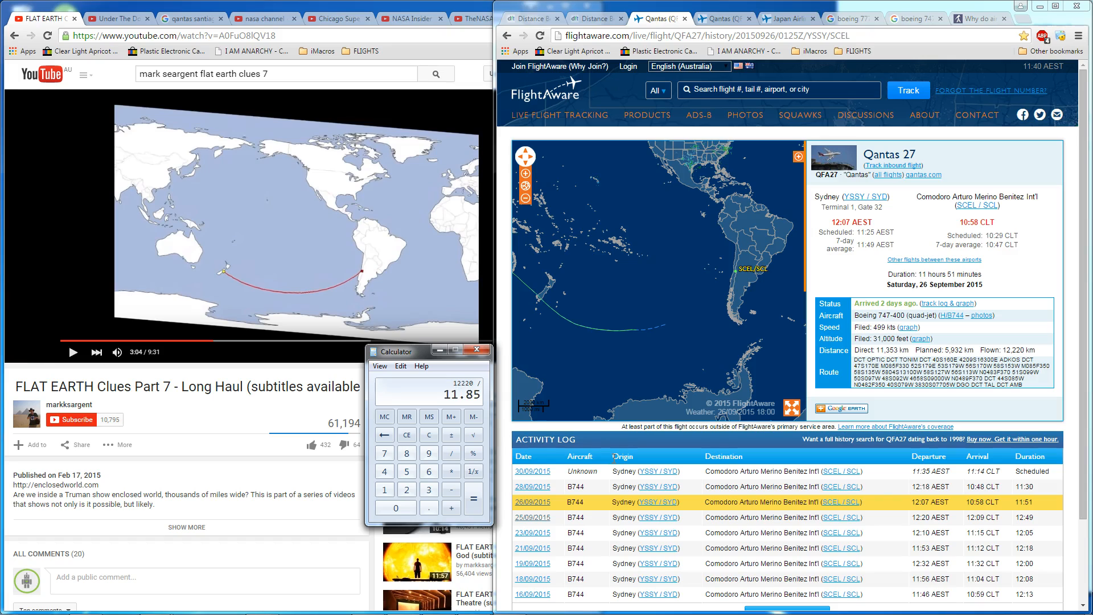
{"action": "left_click", "coordinate": [473, 497]}
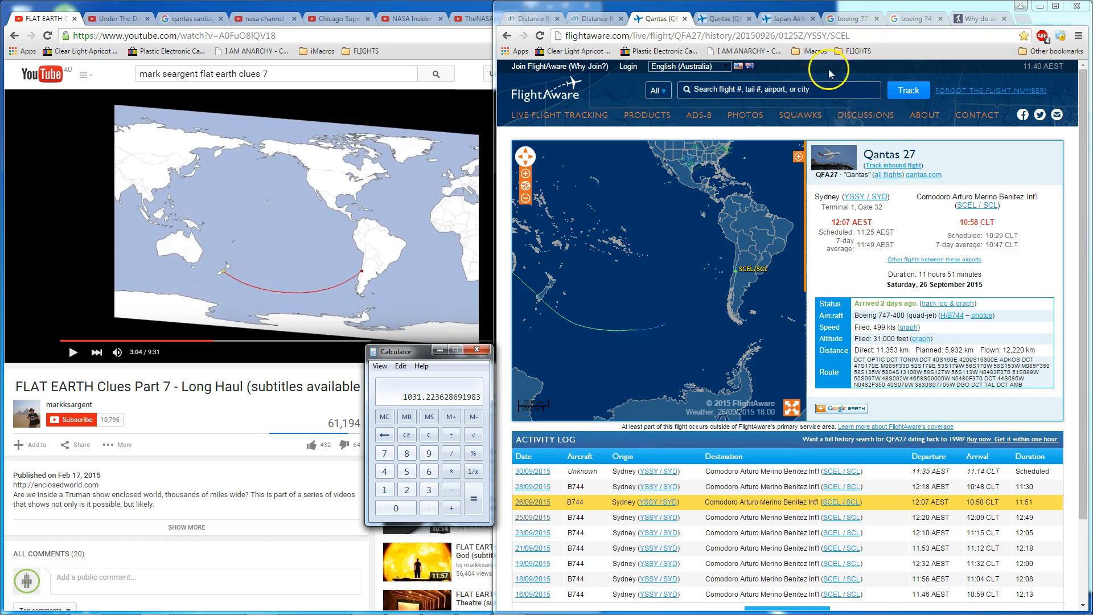
{"action": "left_click", "coordinate": [914, 18]}
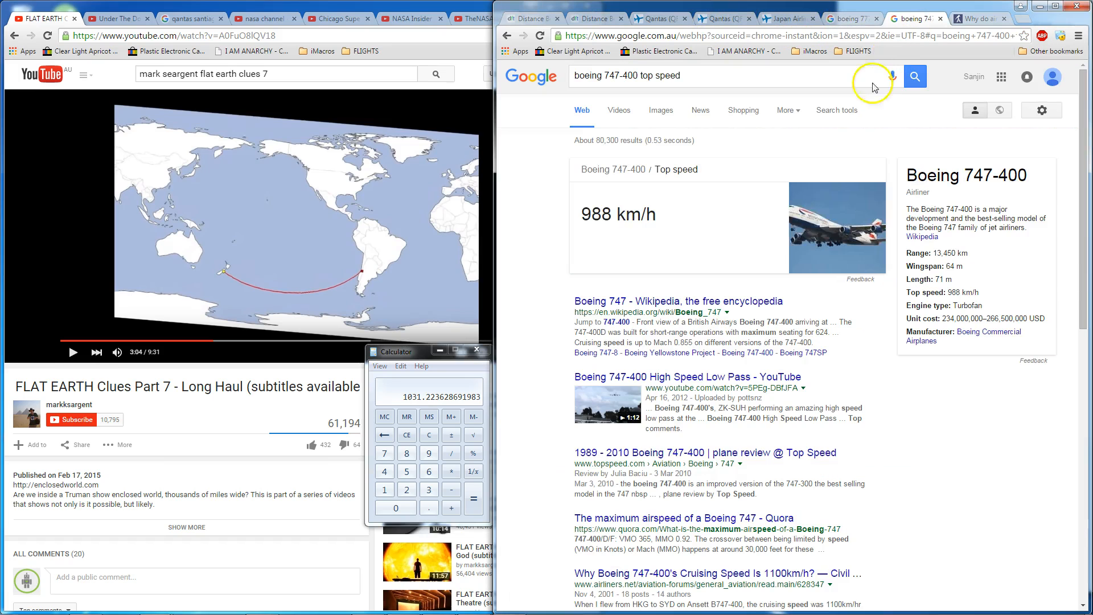
{"action": "mouse_move", "coordinate": [615, 223]}
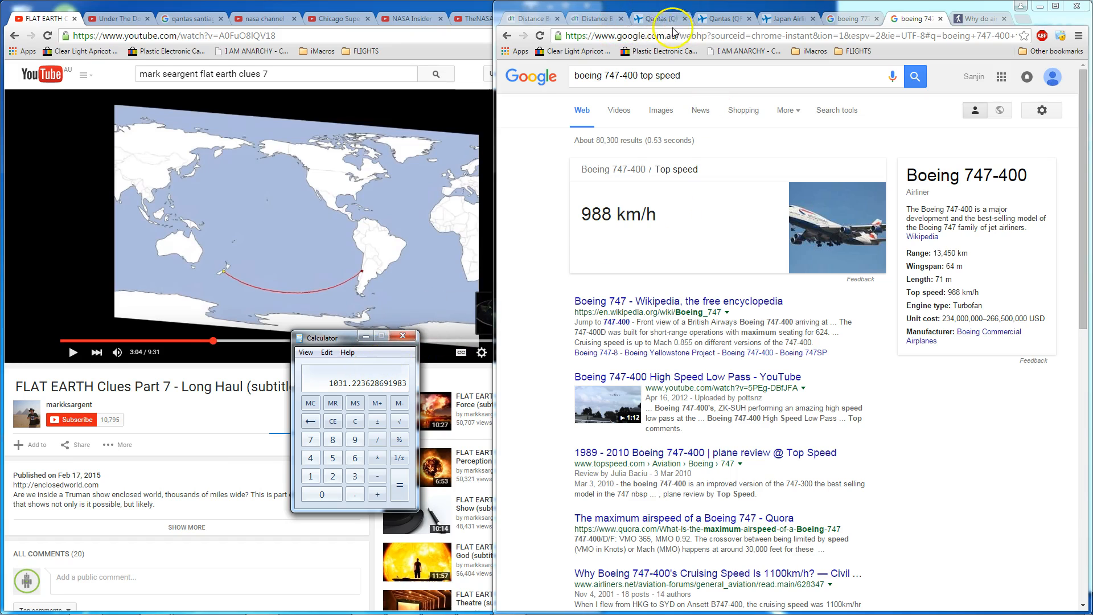
Return to FlightAware's Qantas 27 page with its Sydney–Santiago route map
{"action": "left_click", "coordinate": [723, 18]}
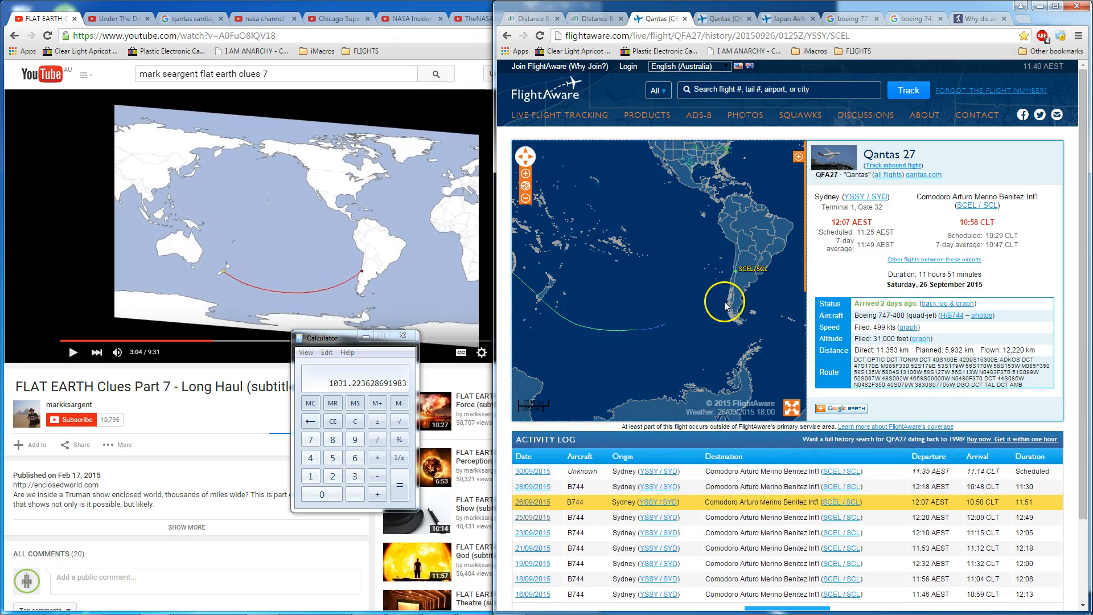
{"action": "mouse_move", "coordinate": [1028, 503]}
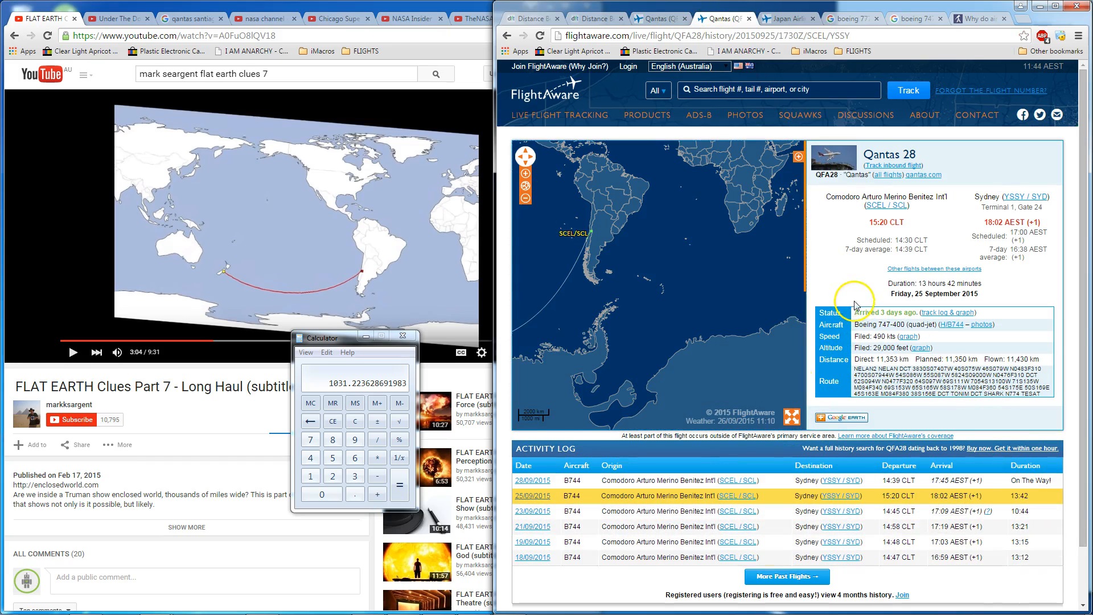
{"action": "mouse_move", "coordinate": [603, 346]}
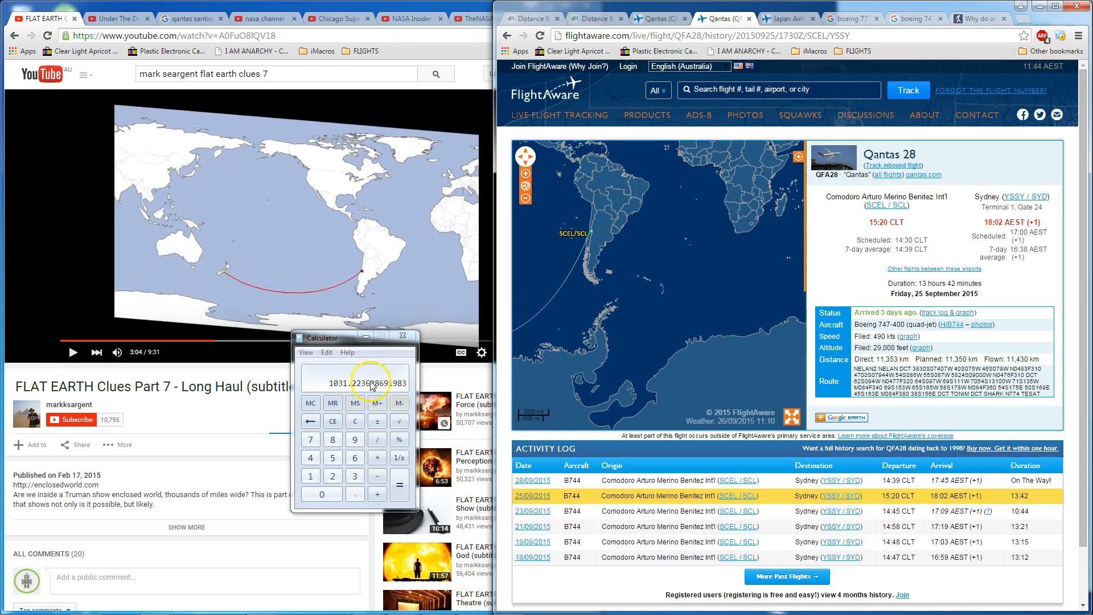
{"action": "mouse_move", "coordinate": [814, 184]}
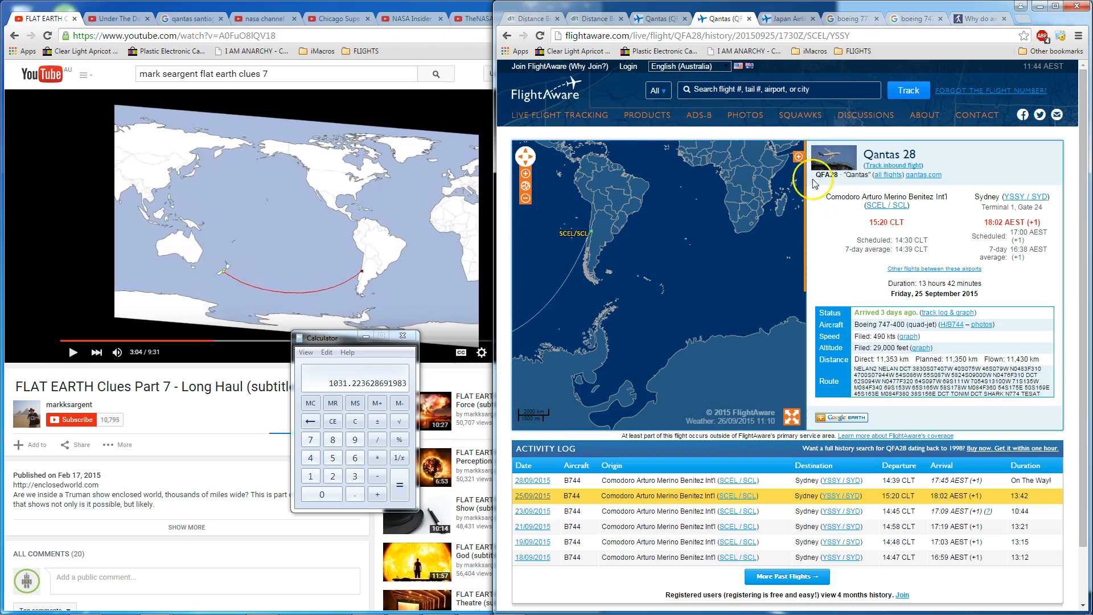
Open JAL 6's Narita–JFK flight and divide its 13,196 km distance by the flight time
{"action": "left_click", "coordinate": [788, 18]}
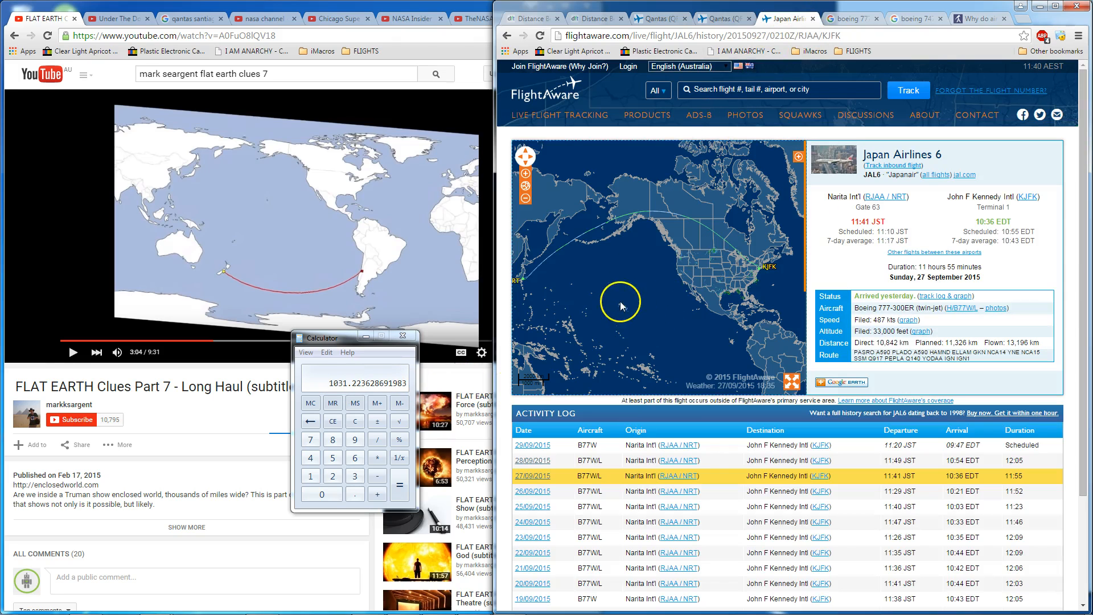
{"action": "mouse_move", "coordinate": [542, 286]}
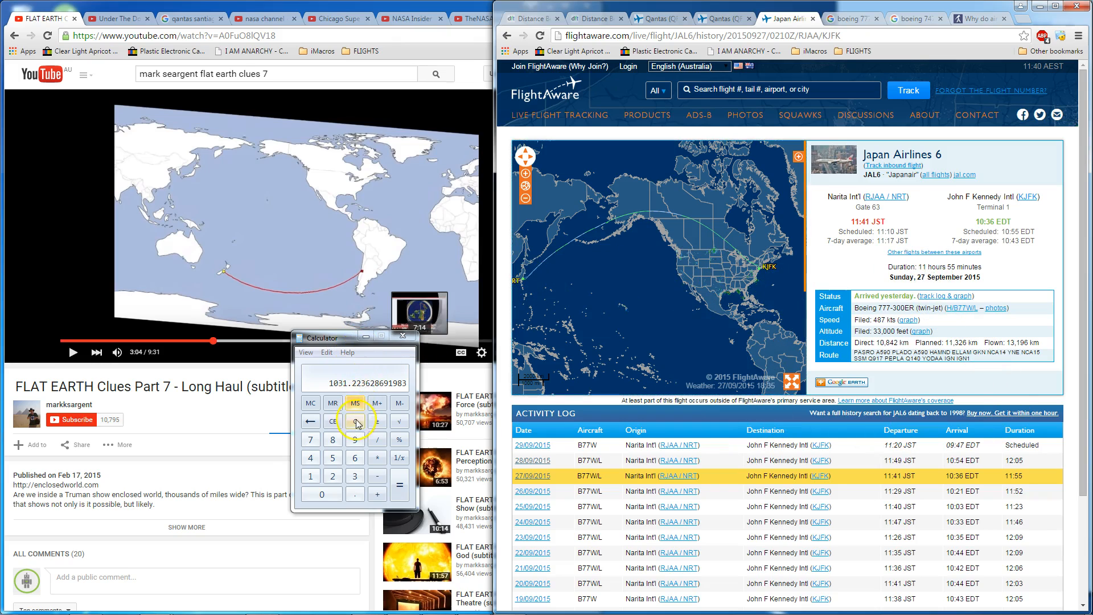
{"action": "left_click", "coordinate": [355, 421]}
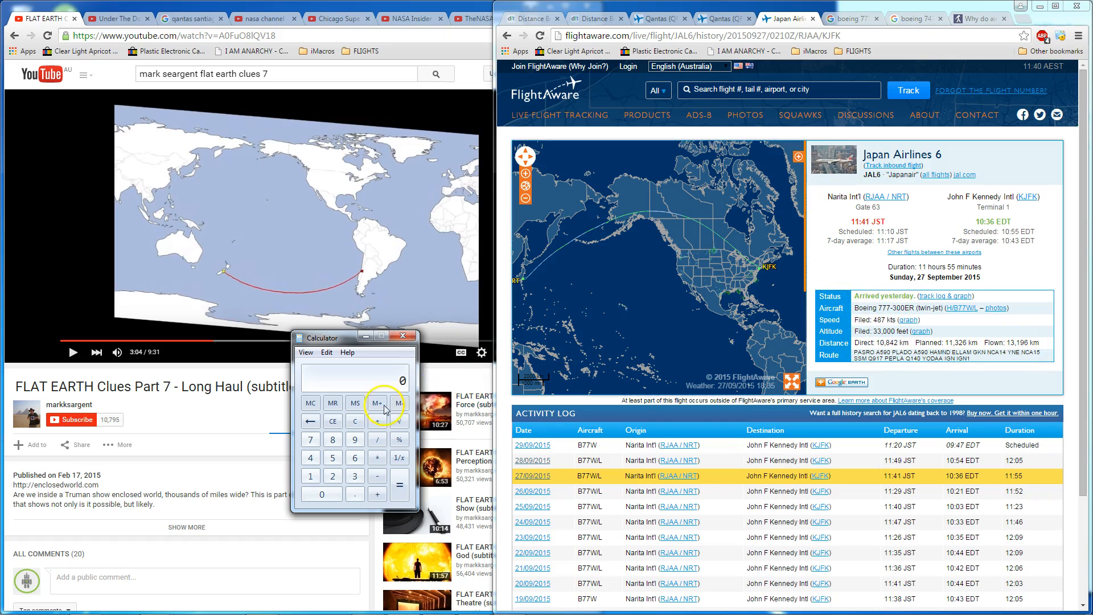
{"action": "left_click", "coordinate": [354, 476]}
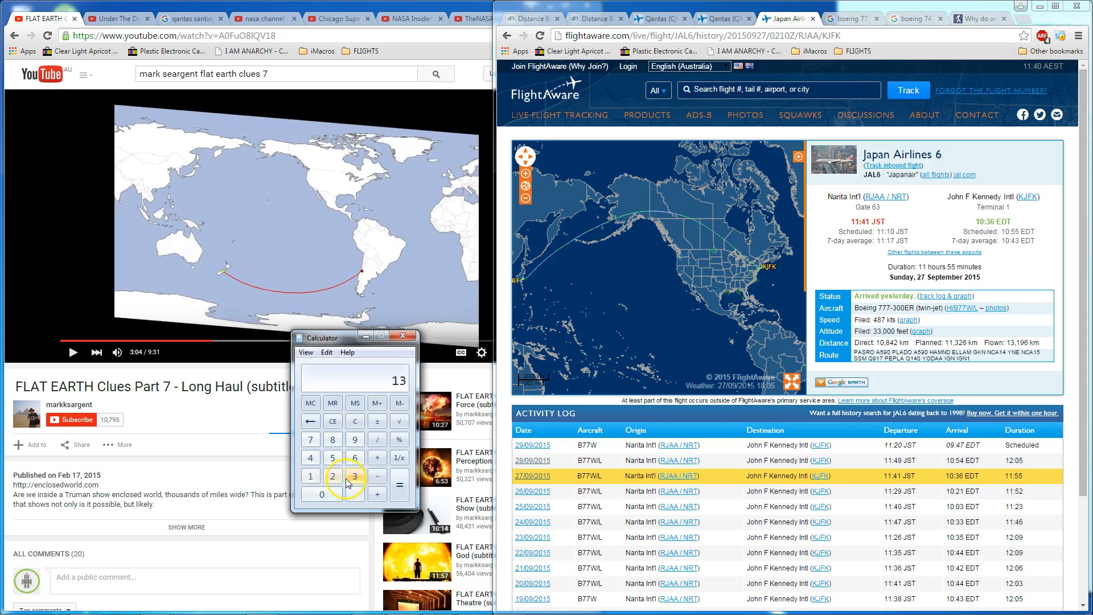
{"action": "left_click", "coordinate": [310, 475]}
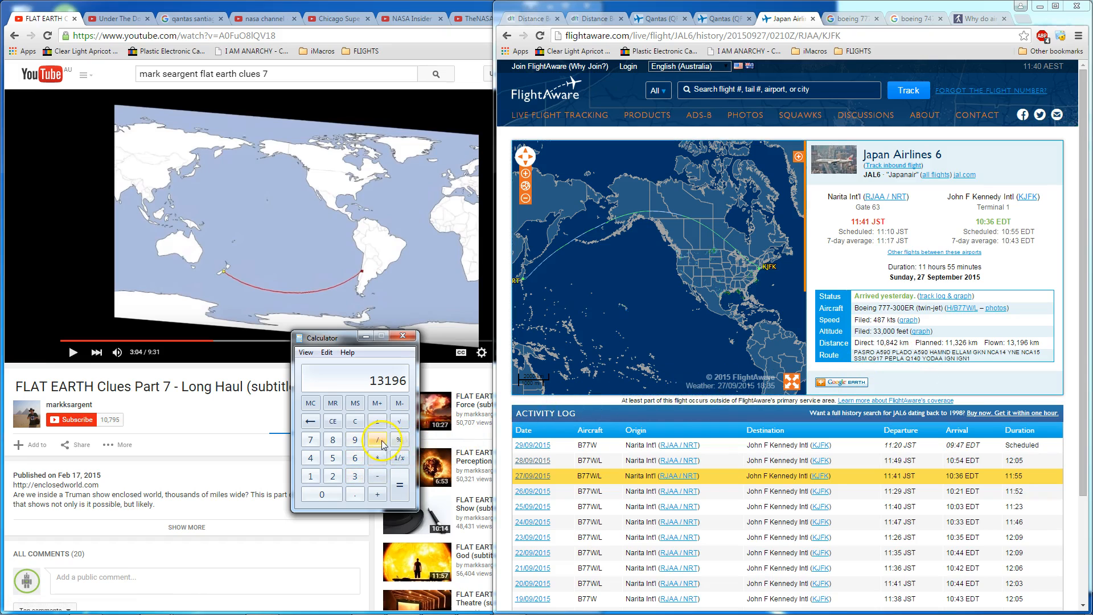
{"action": "left_click", "coordinate": [377, 440]}
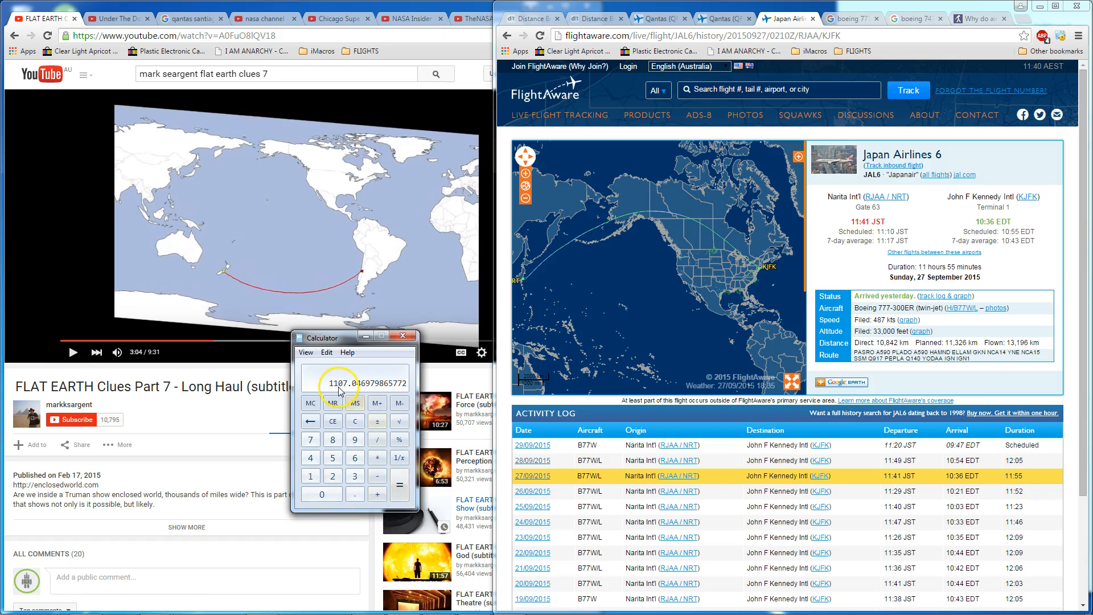
{"action": "left_click", "coordinate": [849, 17]}
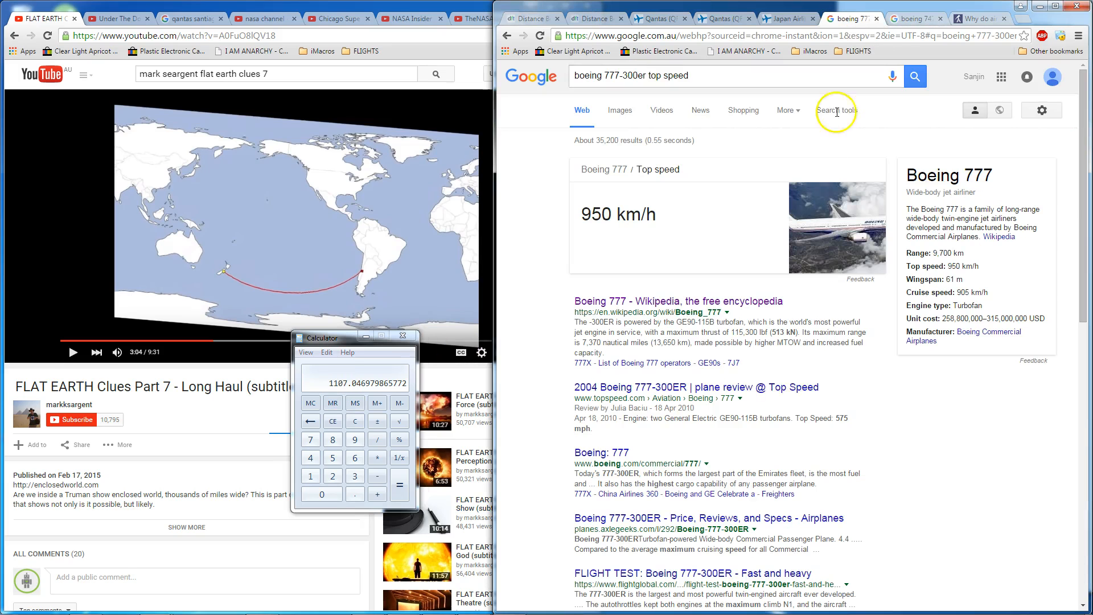
{"action": "mouse_move", "coordinate": [653, 248]}
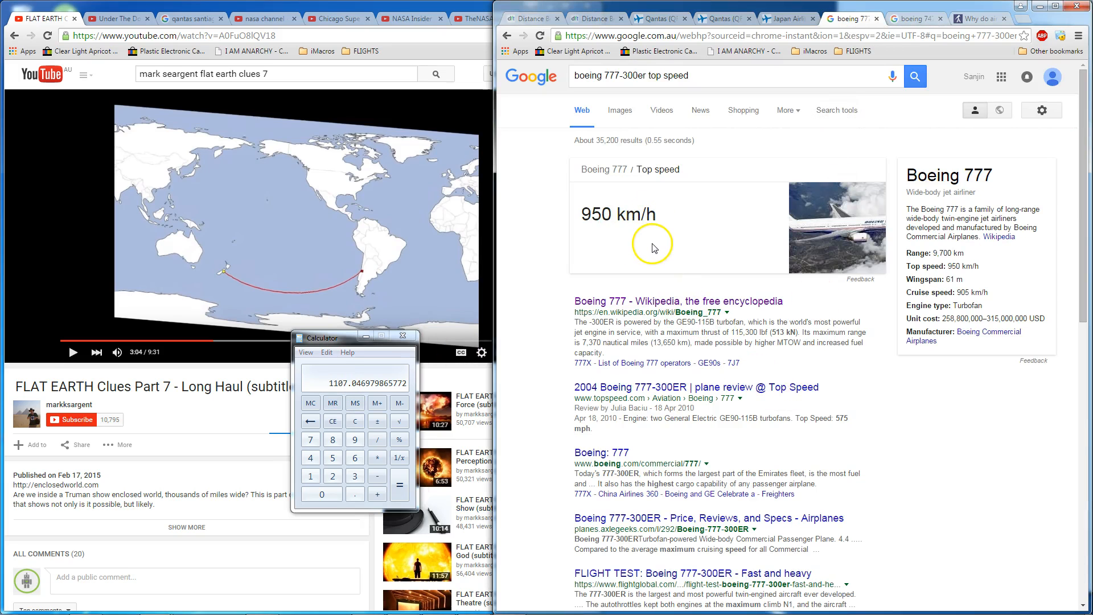
{"action": "mouse_move", "coordinate": [588, 214]}
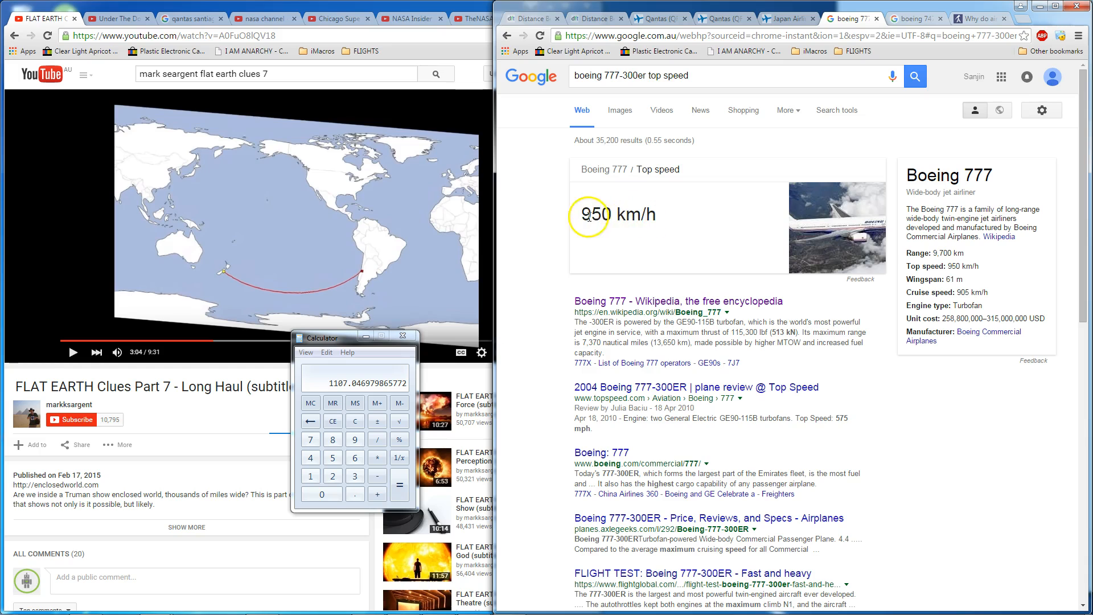
{"action": "mouse_move", "coordinate": [649, 233]}
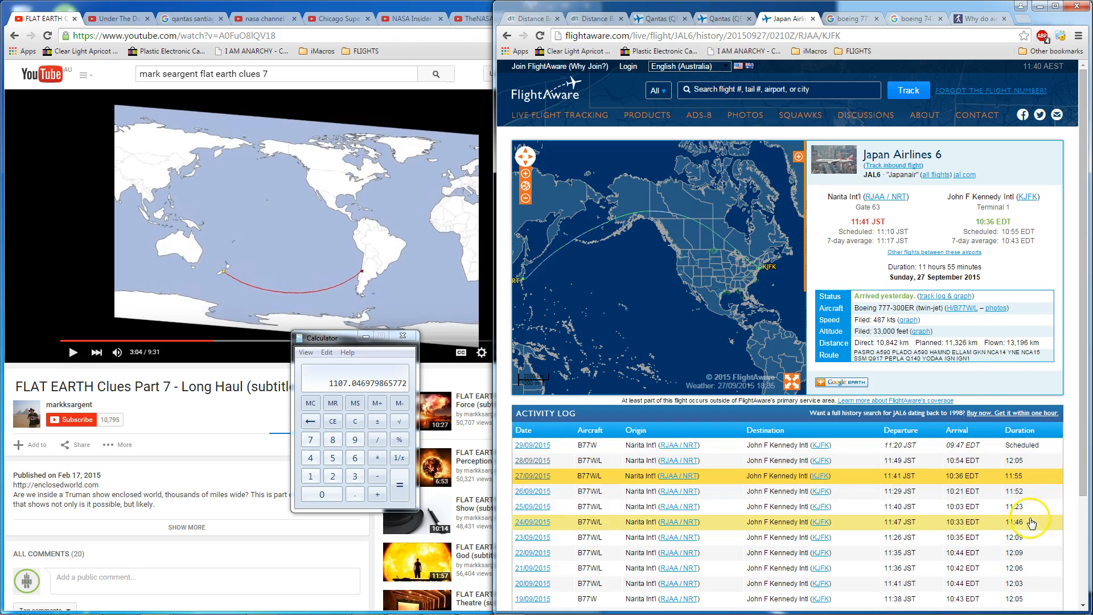
Open JAL 6's 25 September 2015 flight and clear the Calculator
{"action": "left_click", "coordinate": [533, 521]}
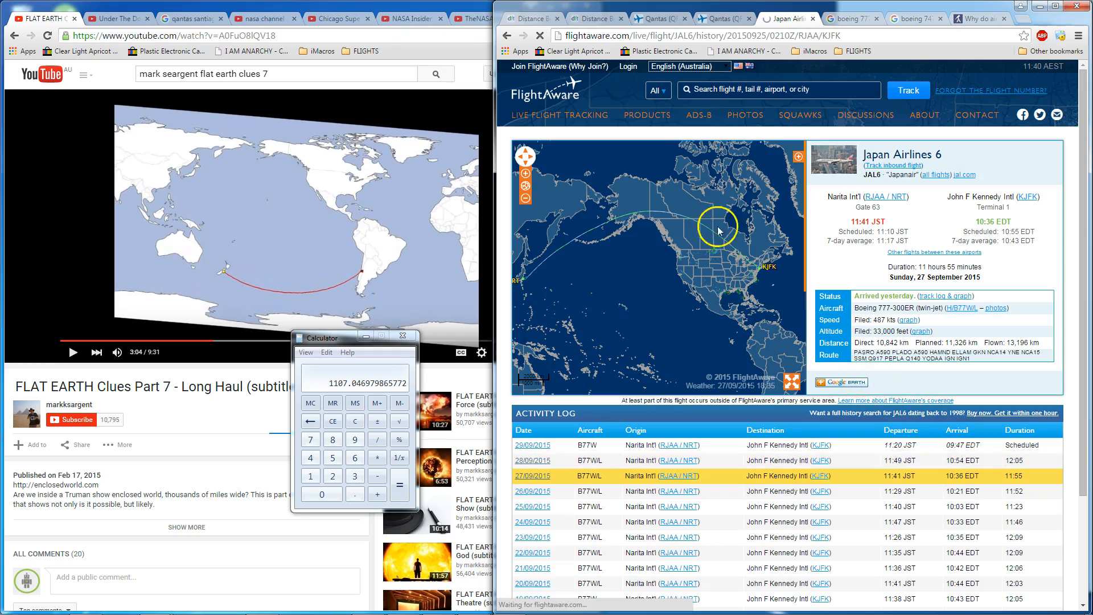
{"action": "left_click", "coordinate": [533, 506]}
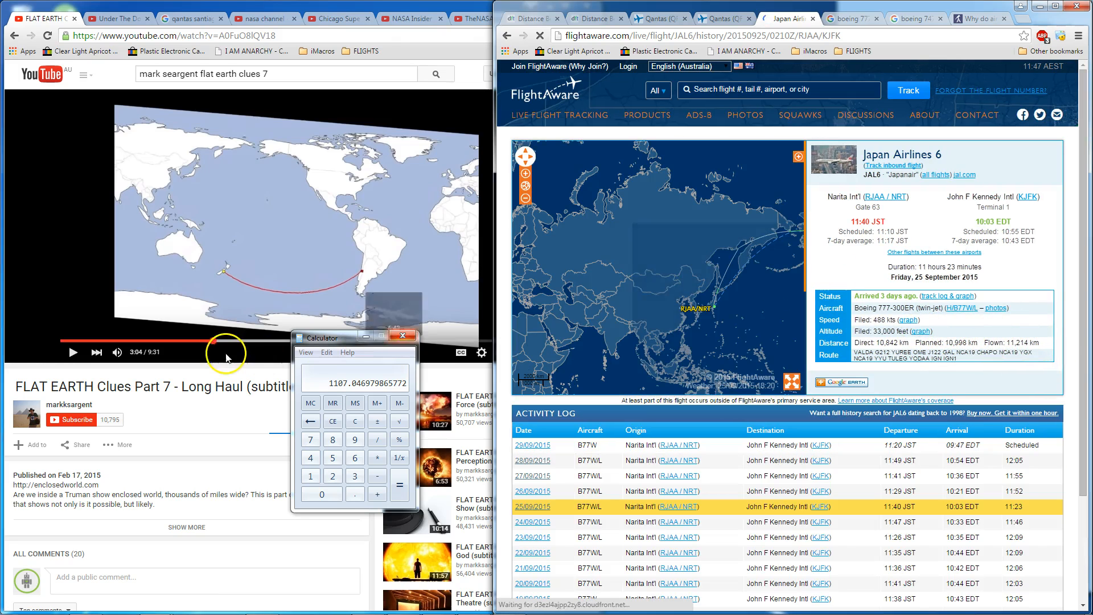
{"action": "left_click", "coordinate": [355, 421]}
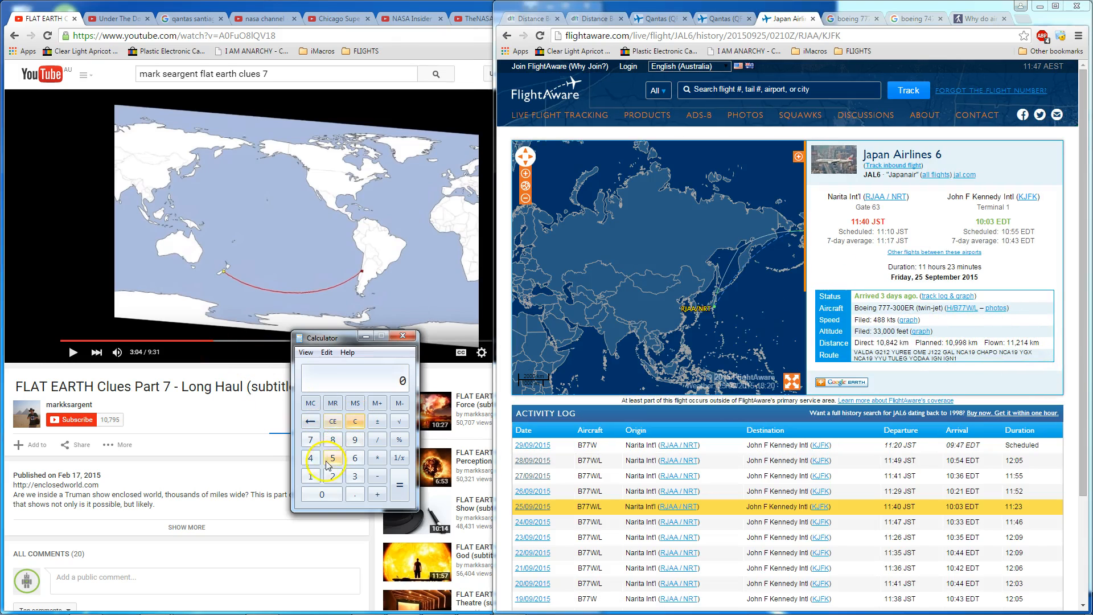
Compute 11,214 km ÷ 11.39 hours, giving about 984.55 km/h
{"action": "left_click", "coordinate": [329, 477]}
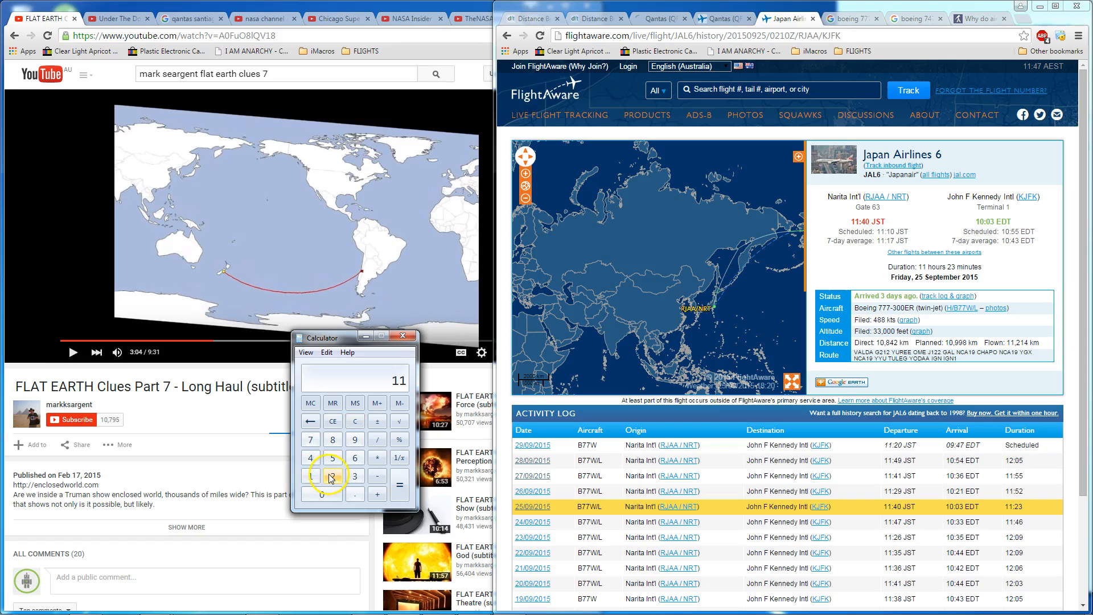
{"action": "left_click", "coordinate": [376, 441]}
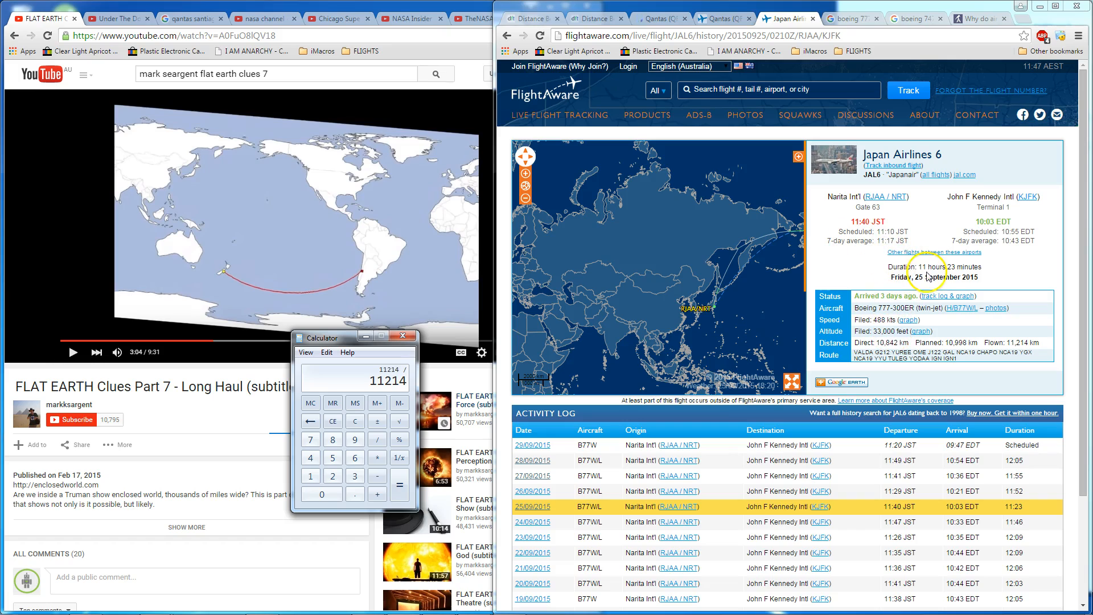
{"action": "mouse_move", "coordinate": [683, 286]}
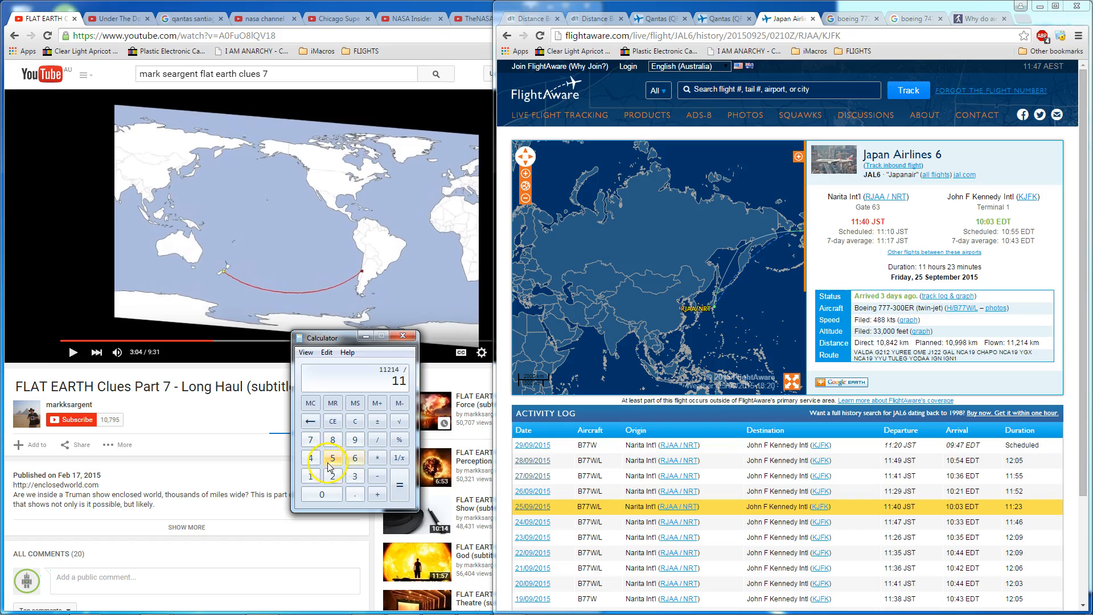
{"action": "left_click", "coordinate": [354, 493]}
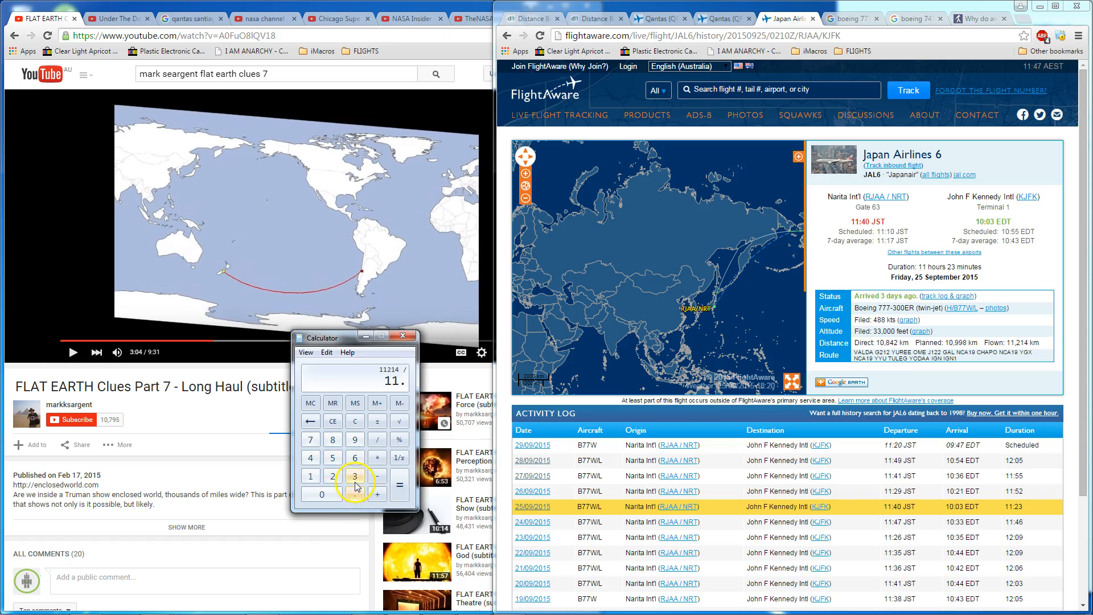
{"action": "left_click", "coordinate": [399, 488]}
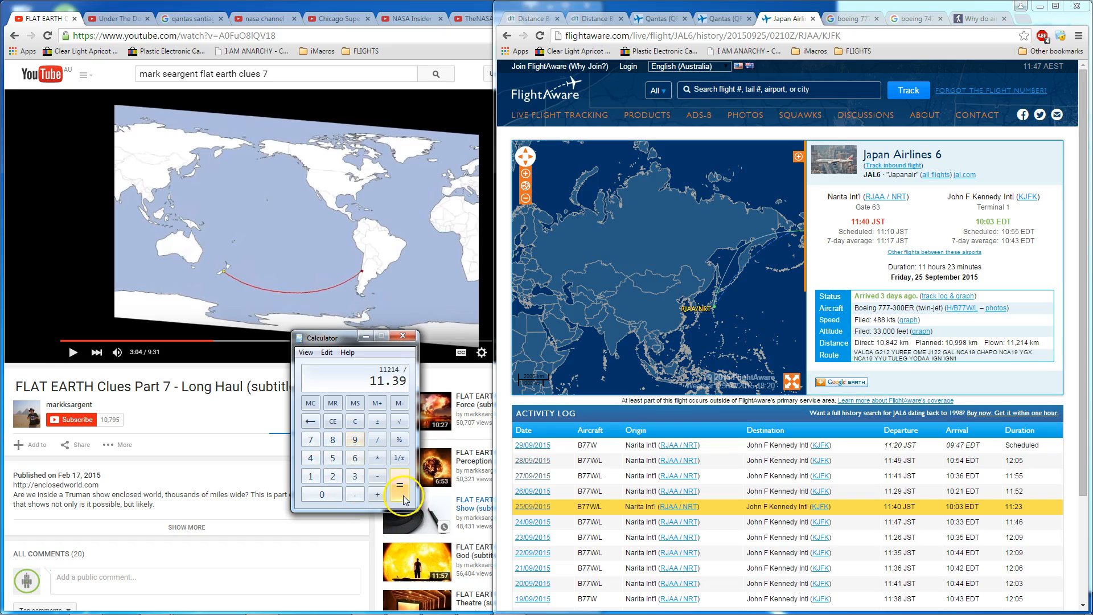
{"action": "left_click", "coordinate": [398, 494]}
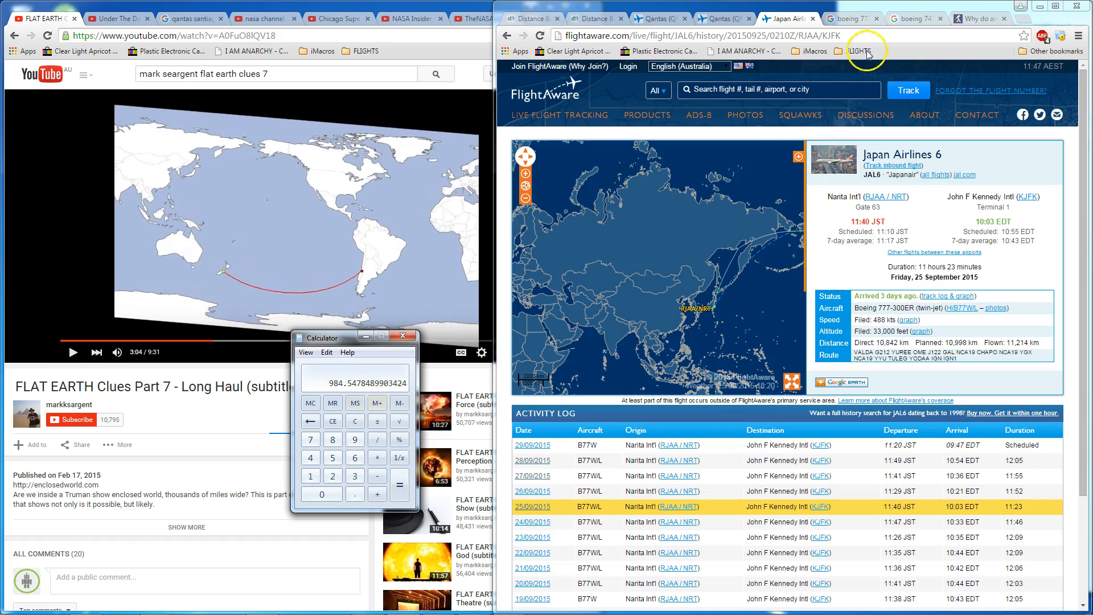
{"action": "mouse_move", "coordinate": [763, 301]}
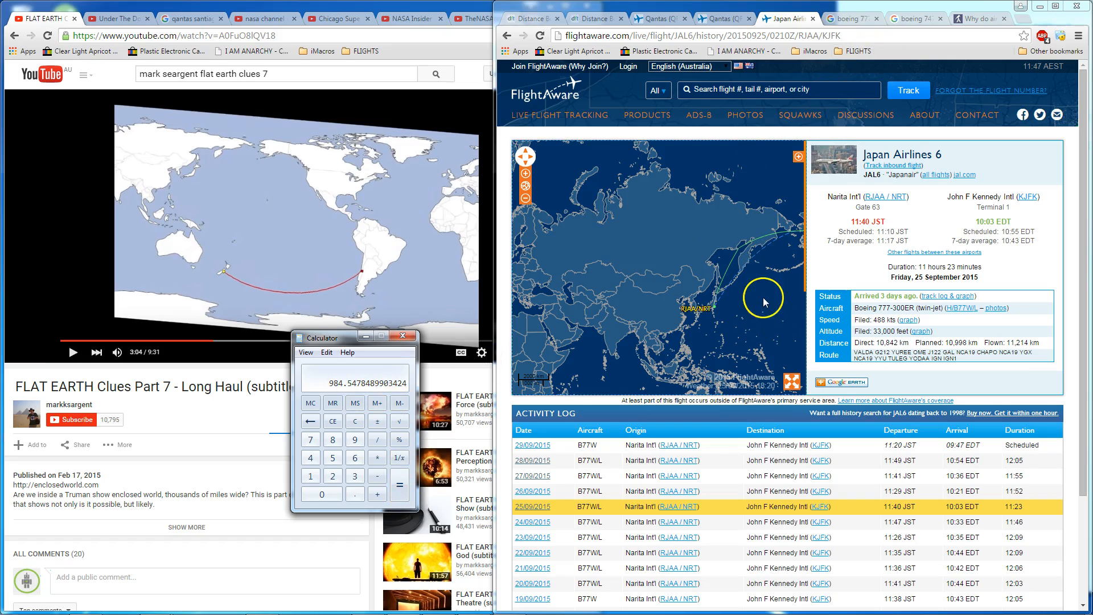
{"action": "mouse_move", "coordinate": [444, 329]}
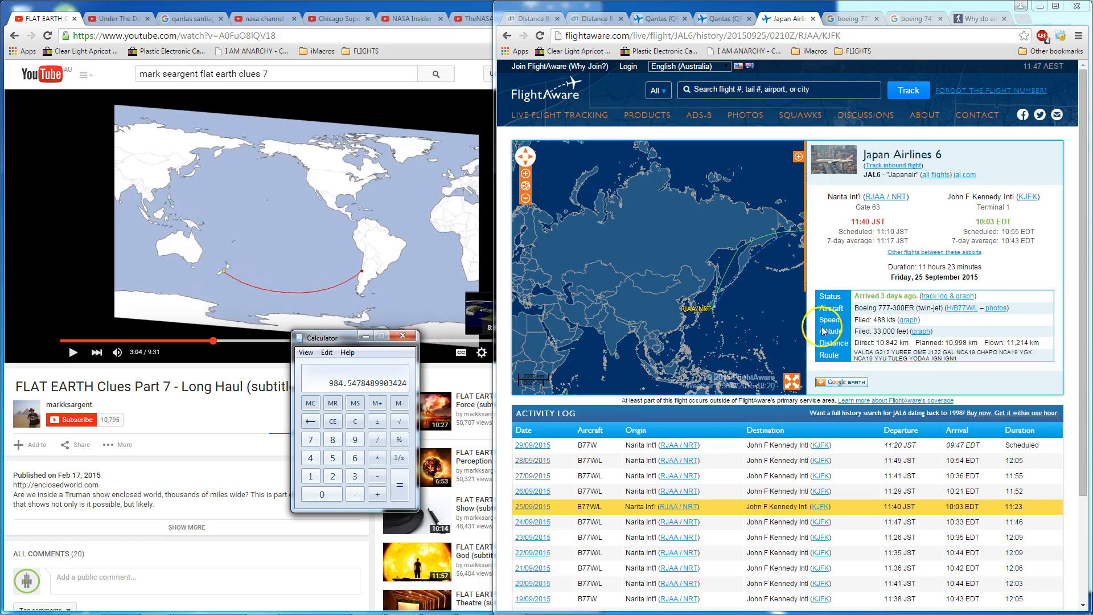
{"action": "mouse_move", "coordinate": [950, 276]}
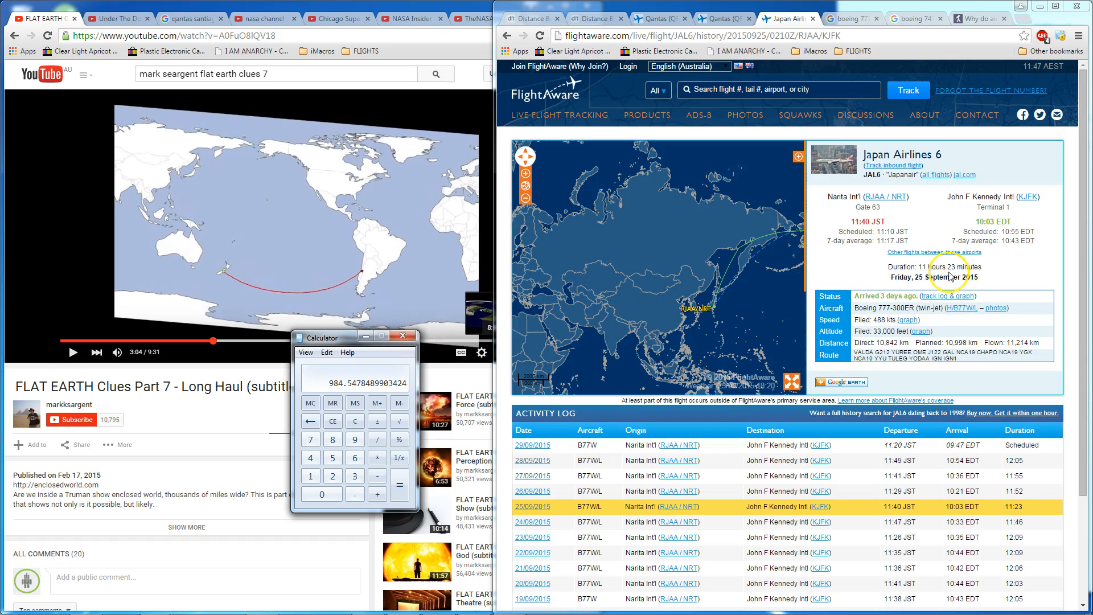
{"action": "left_click", "coordinate": [656, 18]}
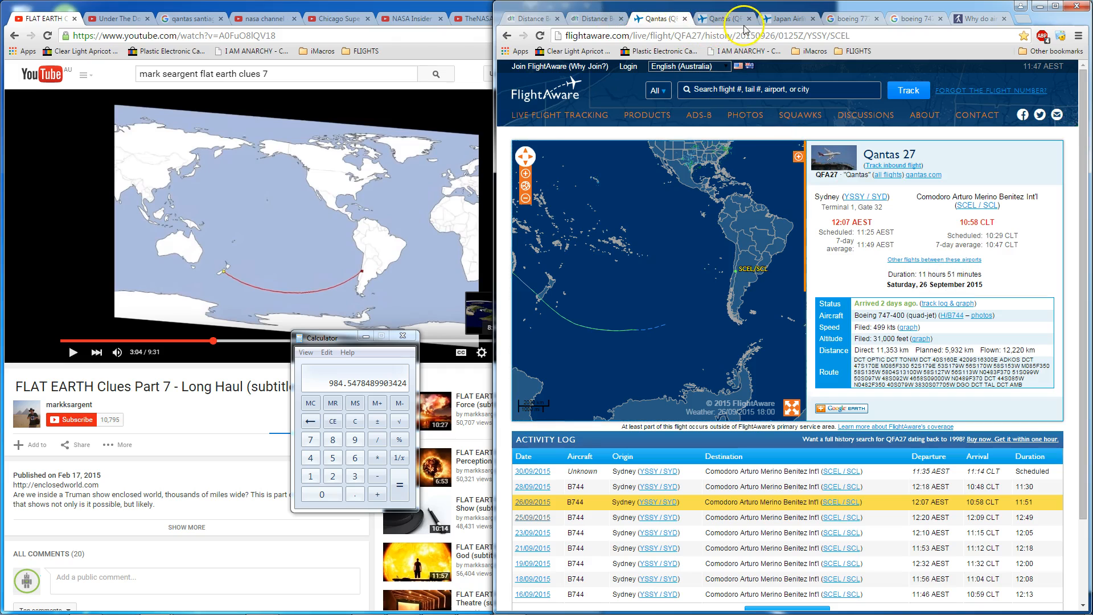
{"action": "left_click", "coordinate": [788, 18]}
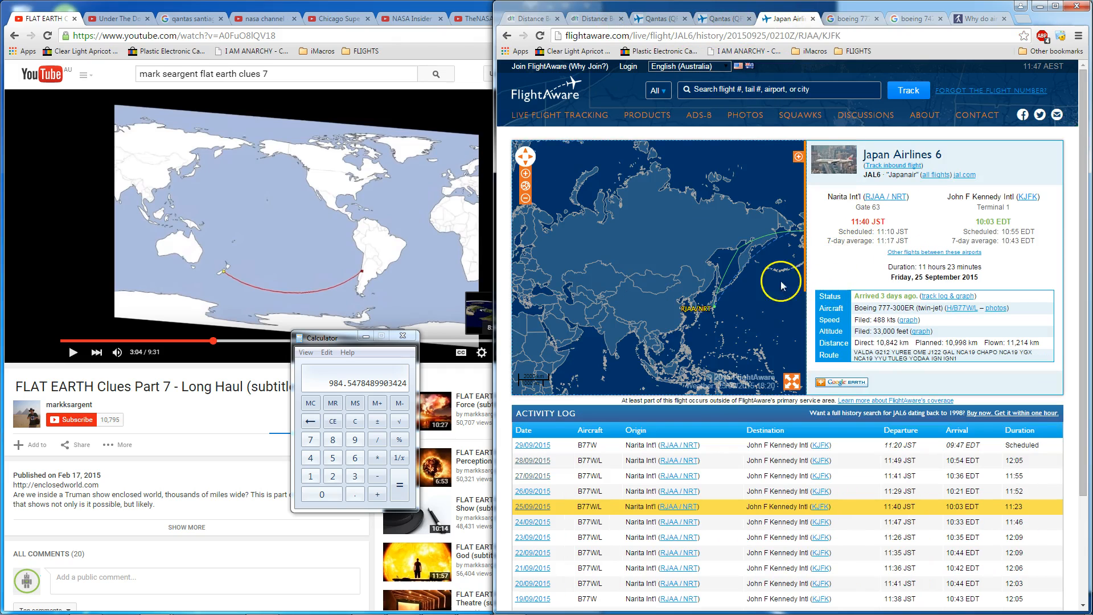
{"action": "mouse_move", "coordinate": [577, 270]}
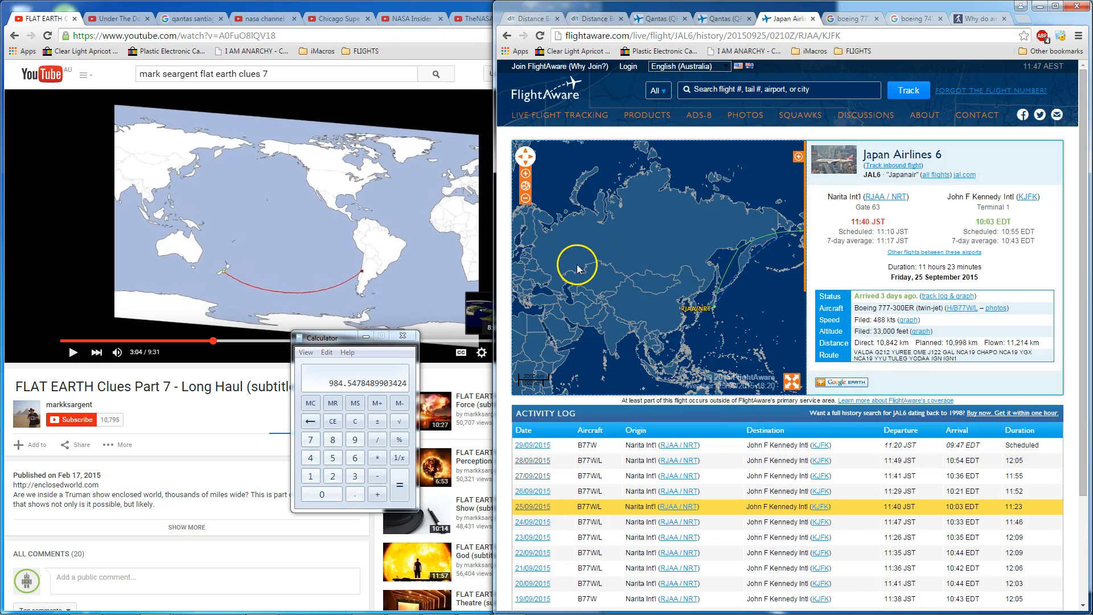
{"action": "mouse_move", "coordinate": [597, 252]}
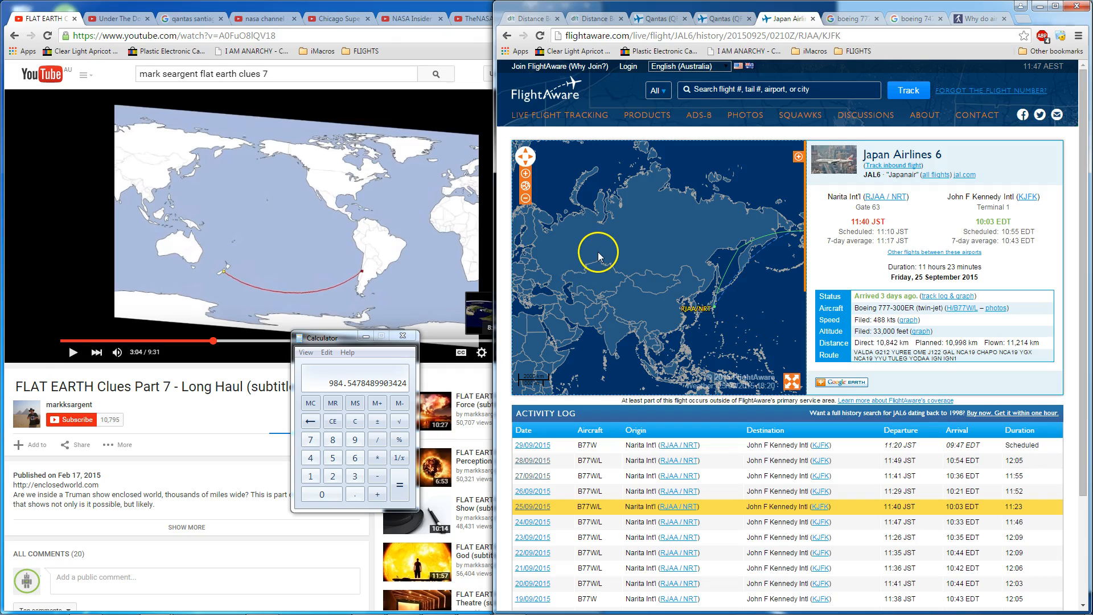